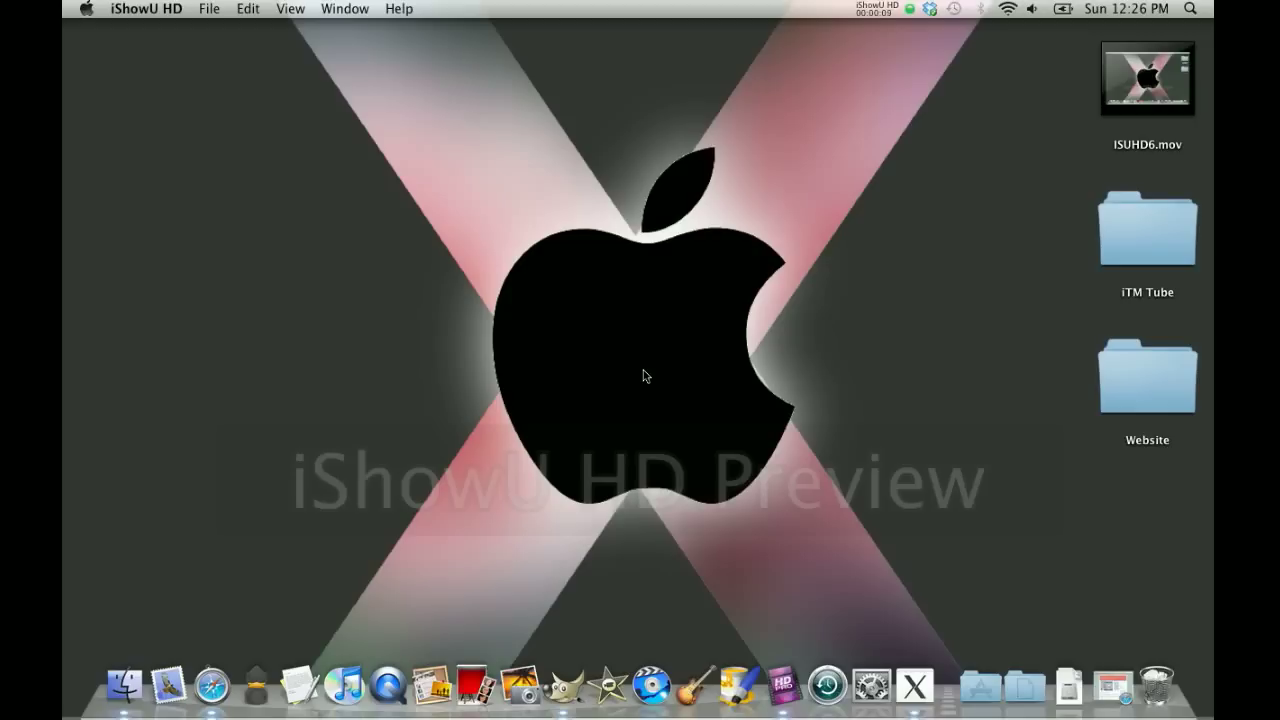
pyautogui.moveTo(853, 548)
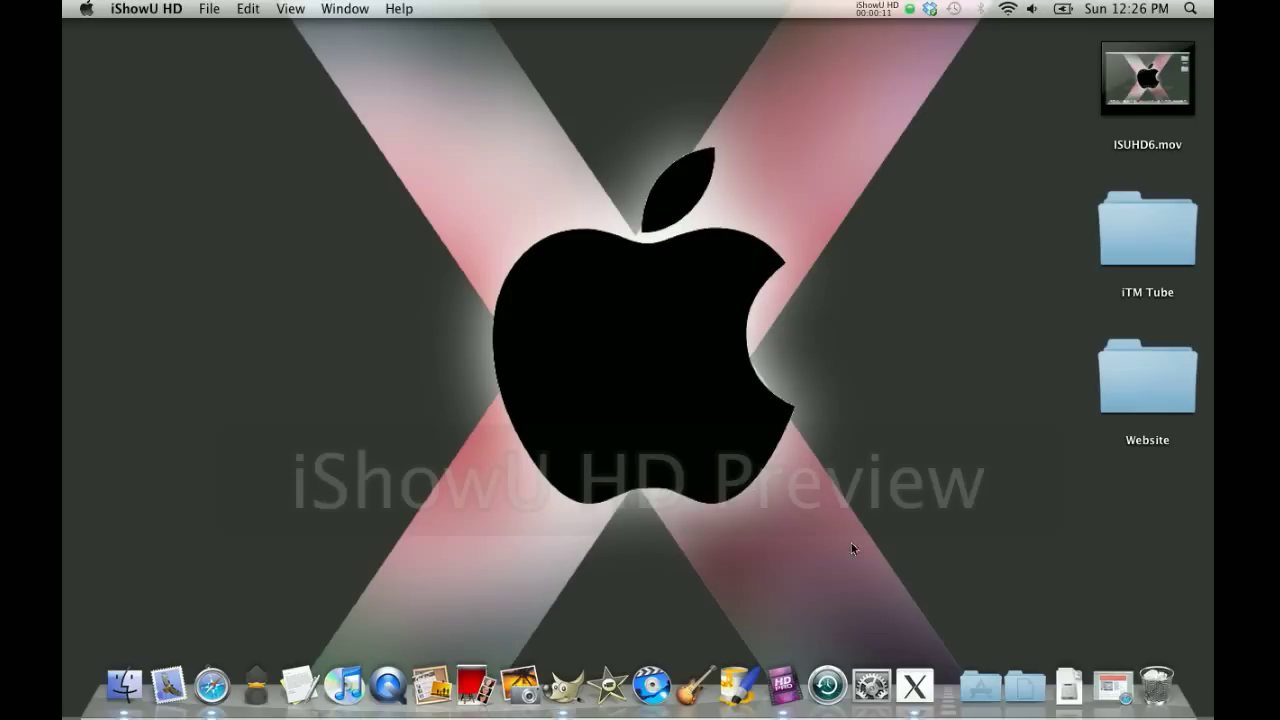
pyautogui.moveTo(1113, 688)
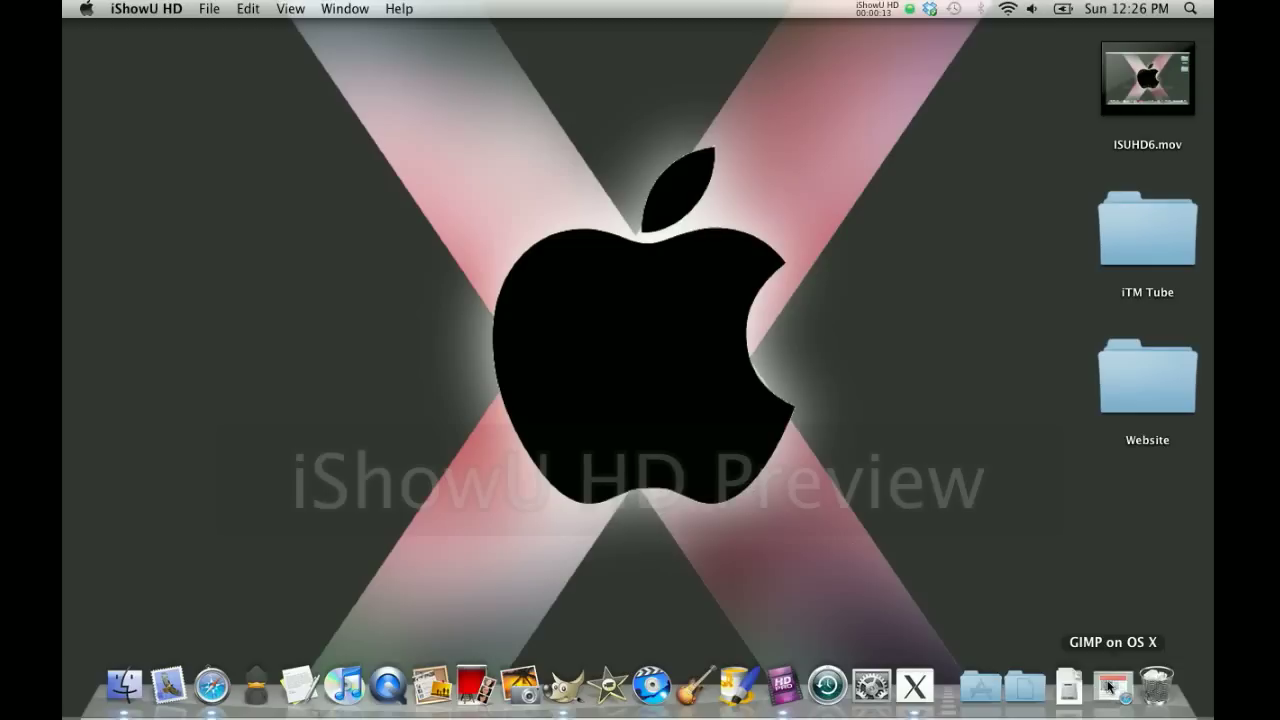
# Step: Start GIMP under X11 from the Dock and move the toolbox window into position
pyautogui.click(210, 686)
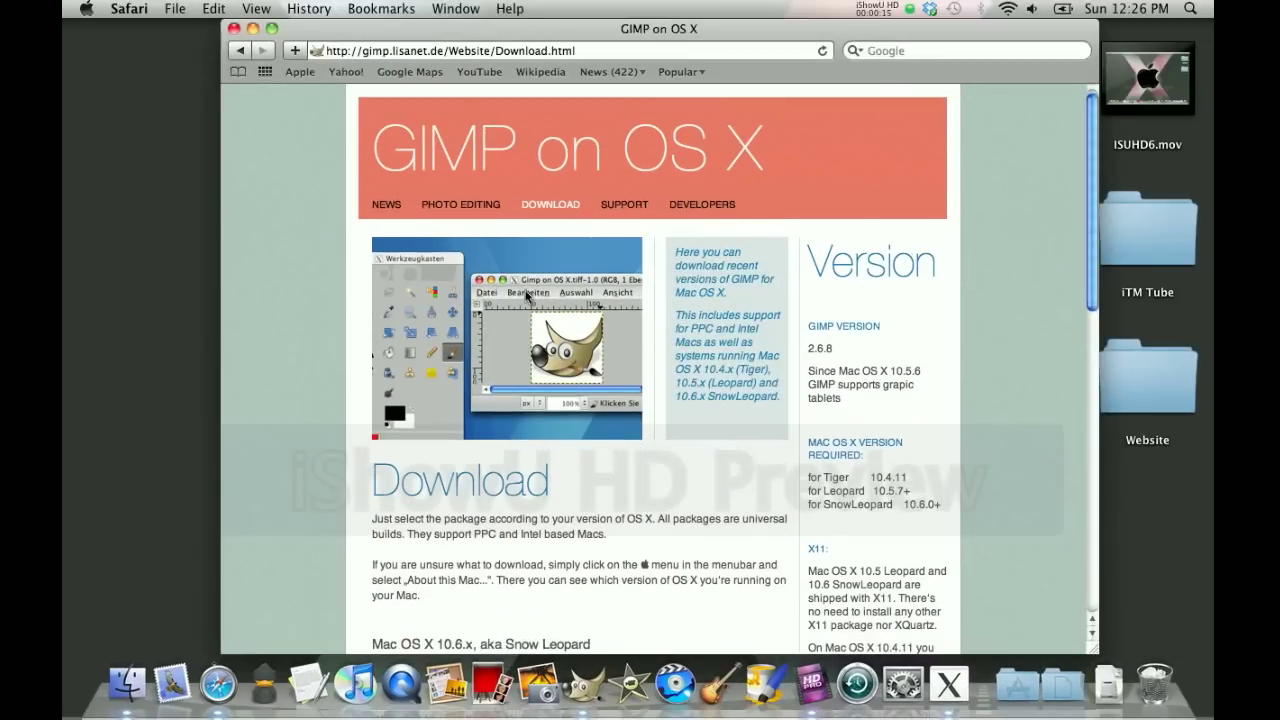
pyautogui.scroll(-3)
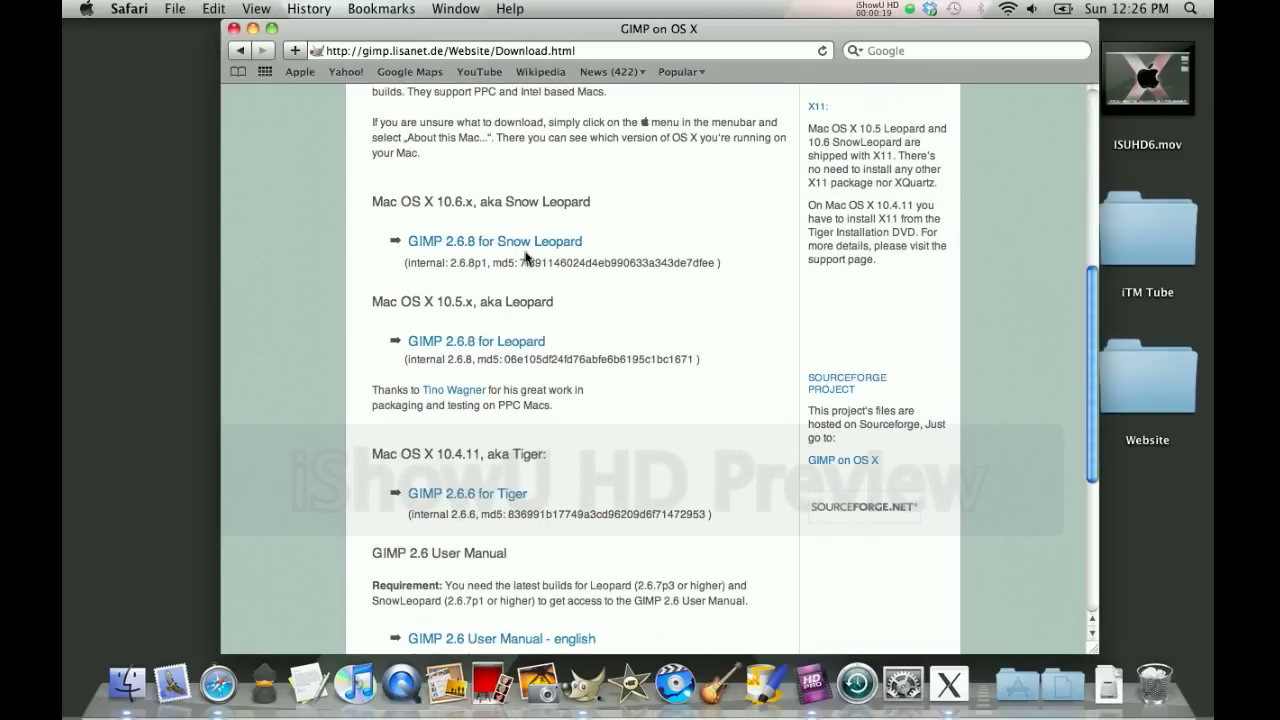
pyautogui.moveTo(495, 241)
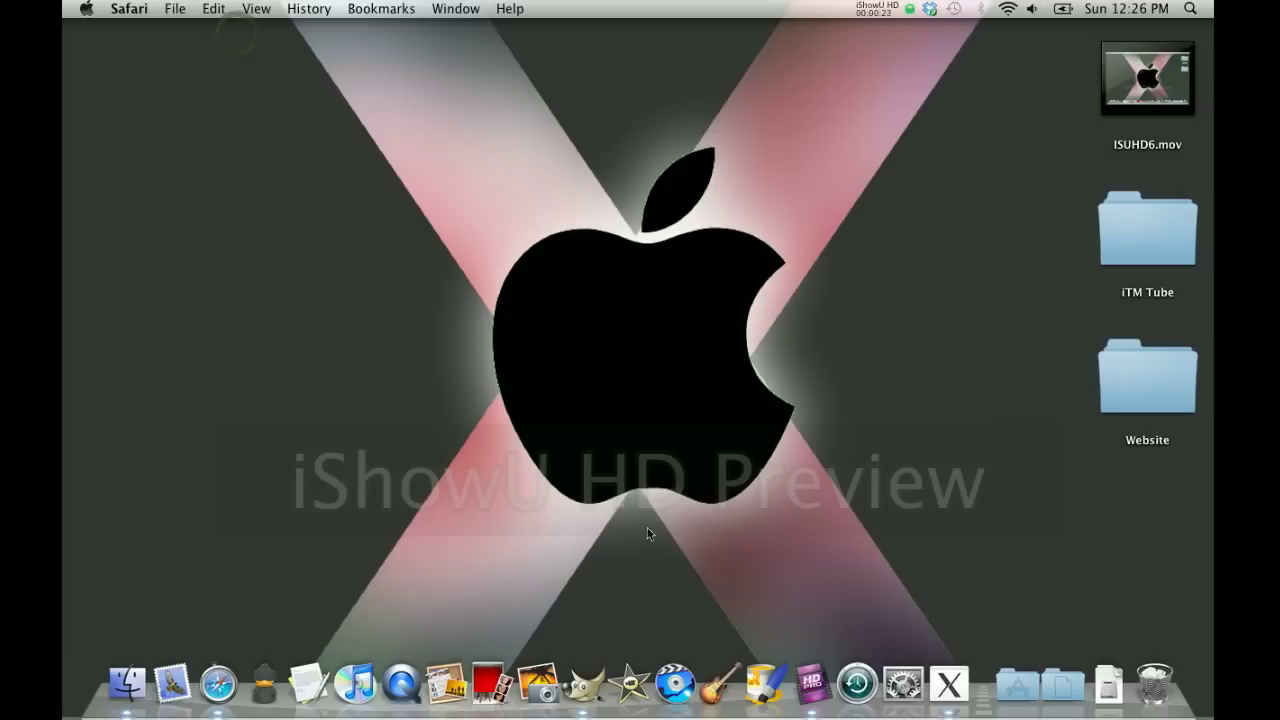
pyautogui.moveTo(1017, 710)
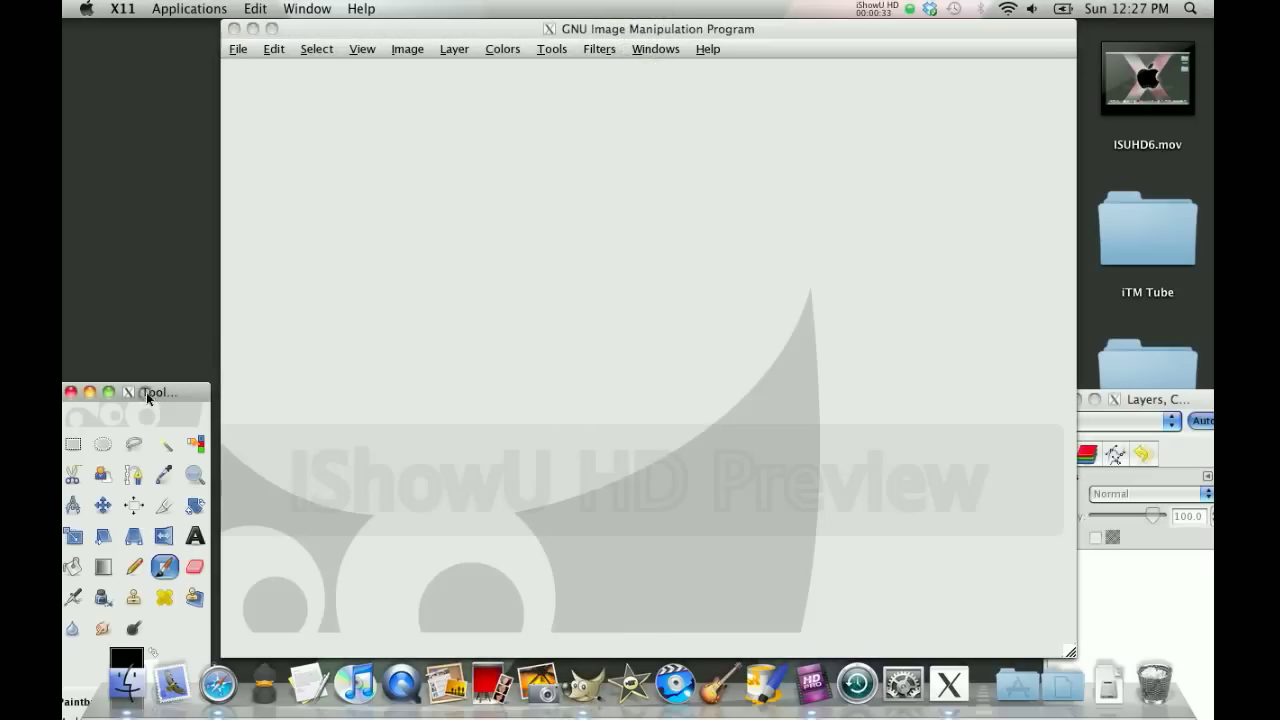
pyautogui.moveTo(160, 392); pyautogui.dragTo(1160, 28)
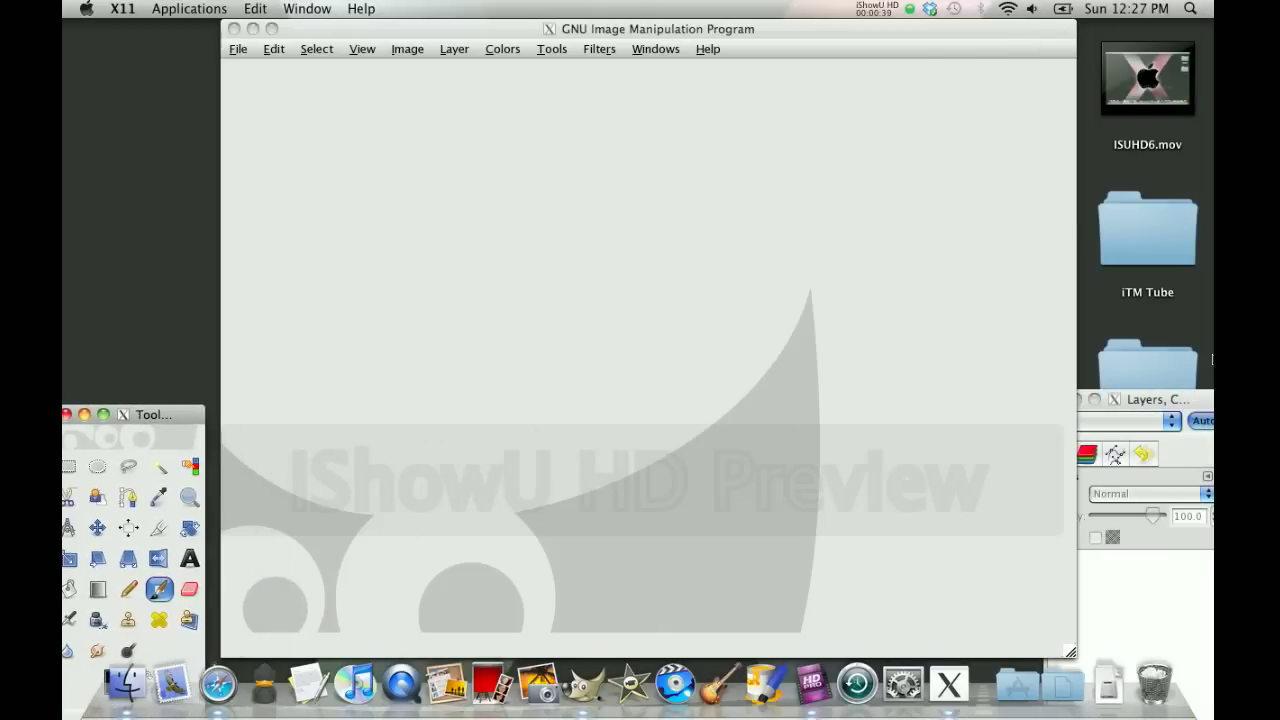
pyautogui.moveTo(152, 444)
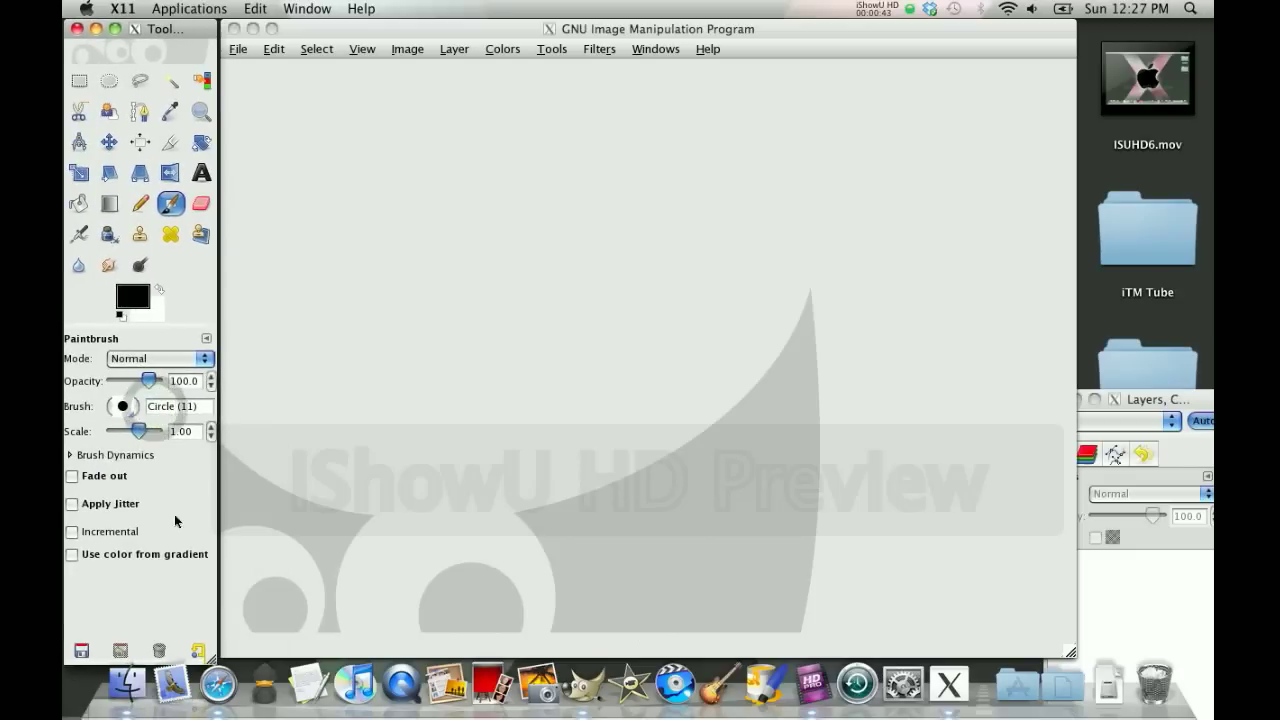
pyautogui.moveTo(218, 685)
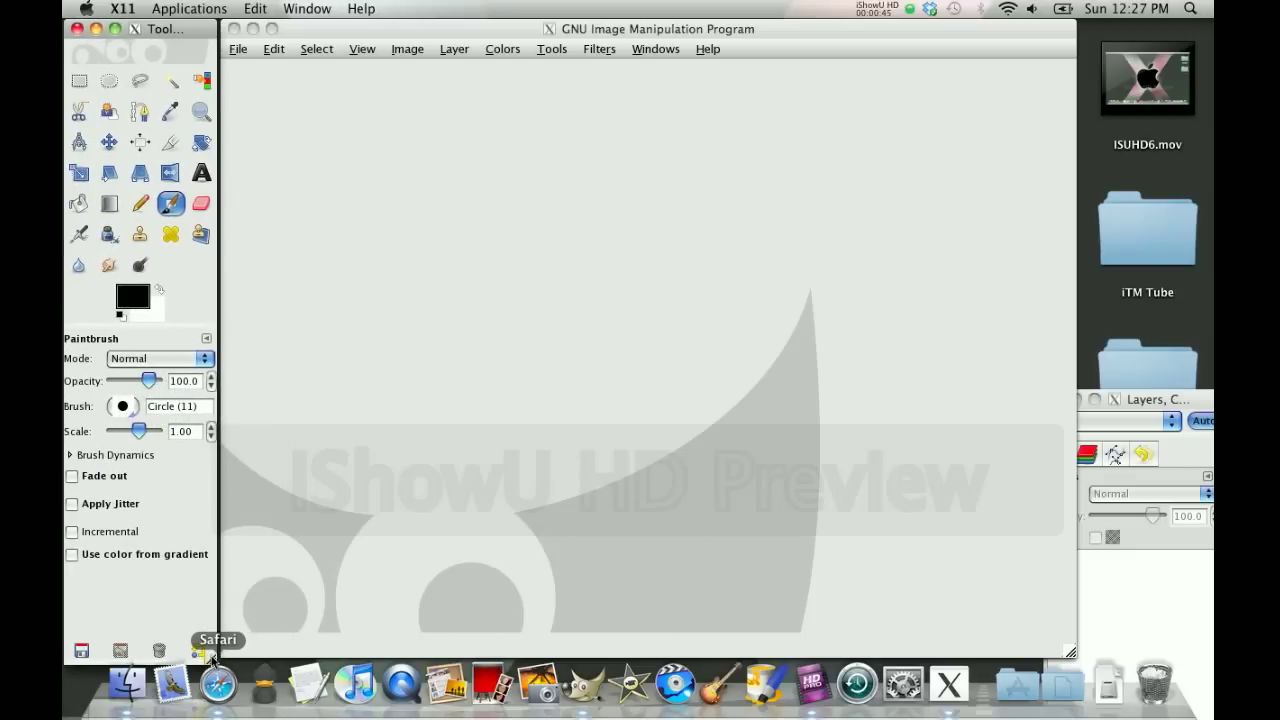
pyautogui.moveTo(180, 53)
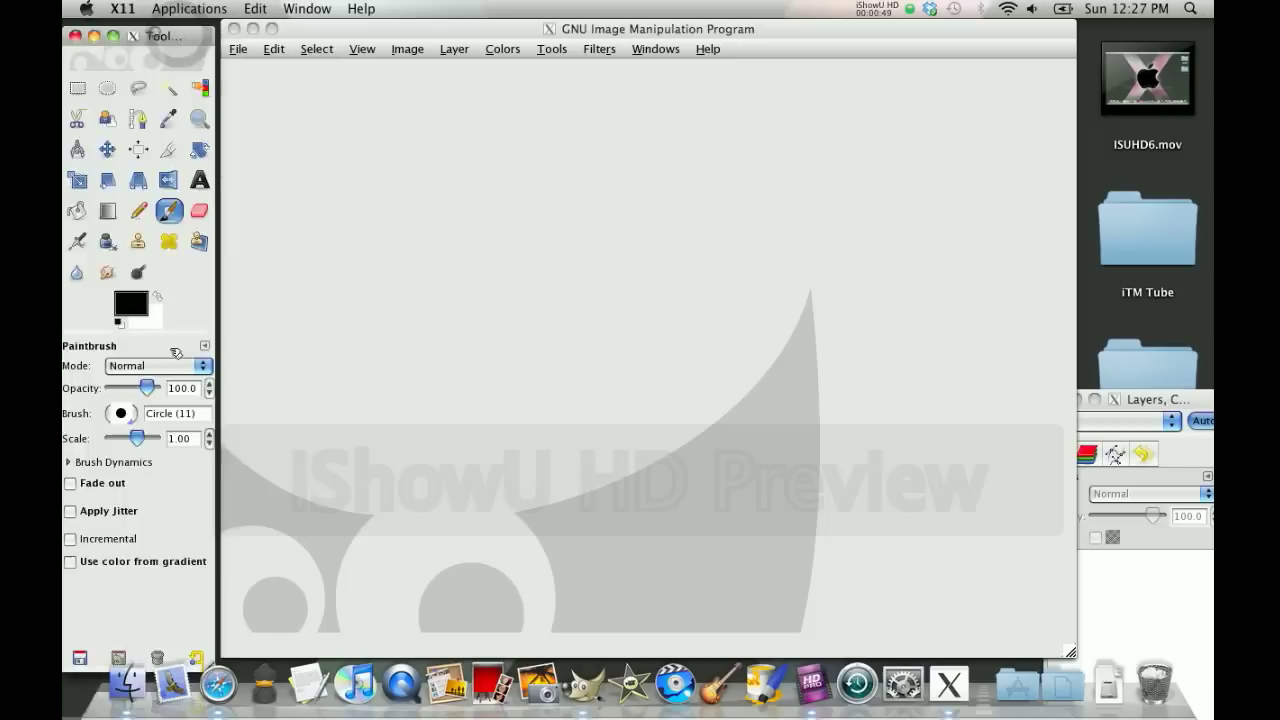
pyautogui.moveTo(160, 36); pyautogui.dragTo(160, 407)
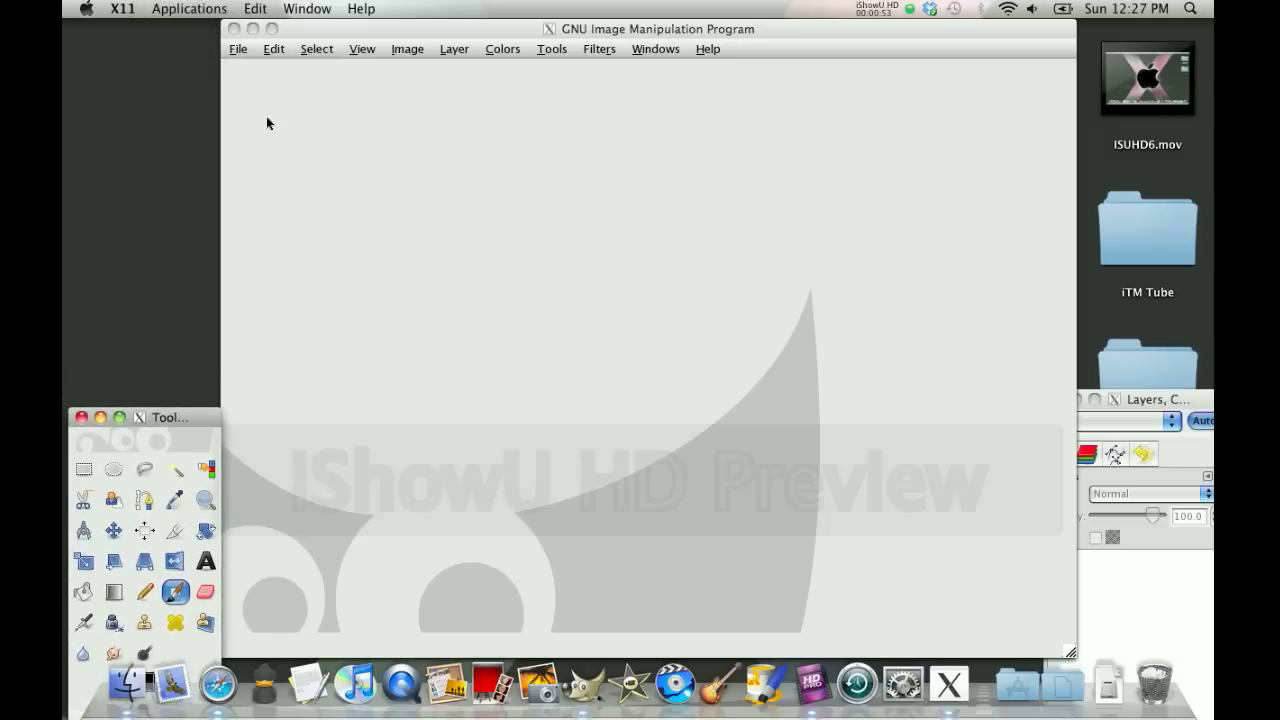
# Step: Apply the dark ProApp theme from the Theme page of Edit > Preferences
pyautogui.click(273, 48)
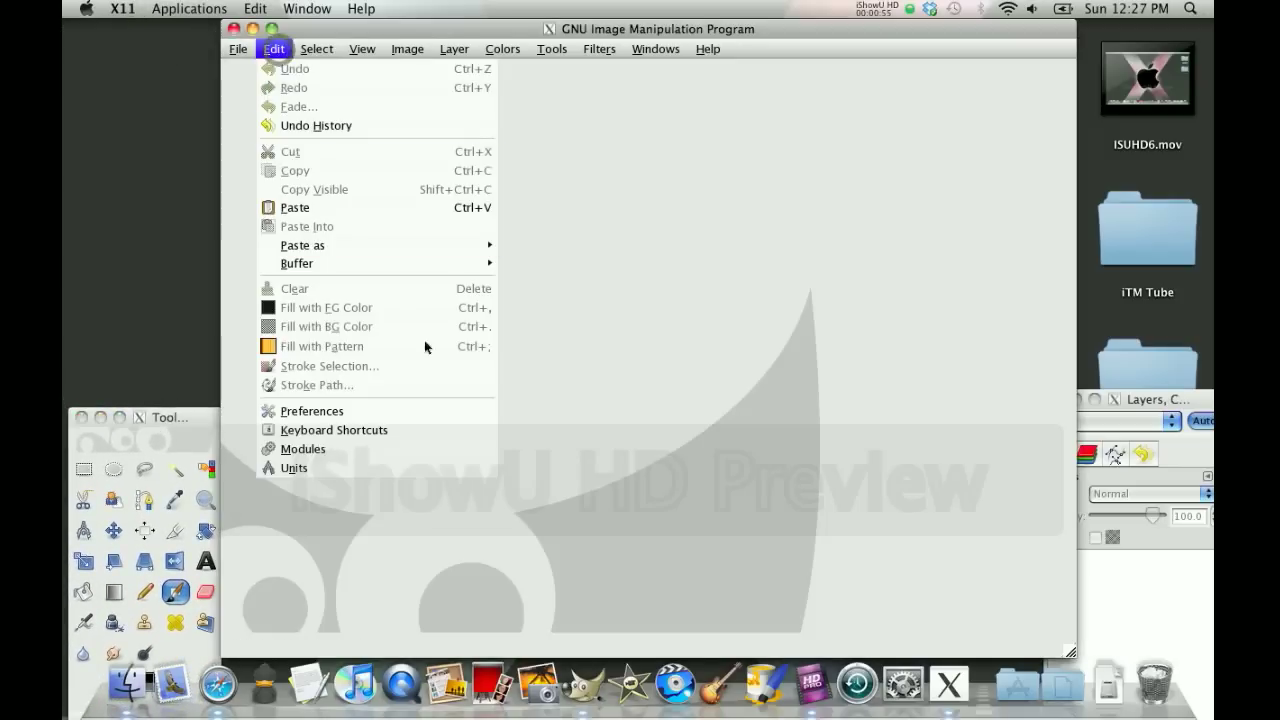
pyautogui.click(311, 410)
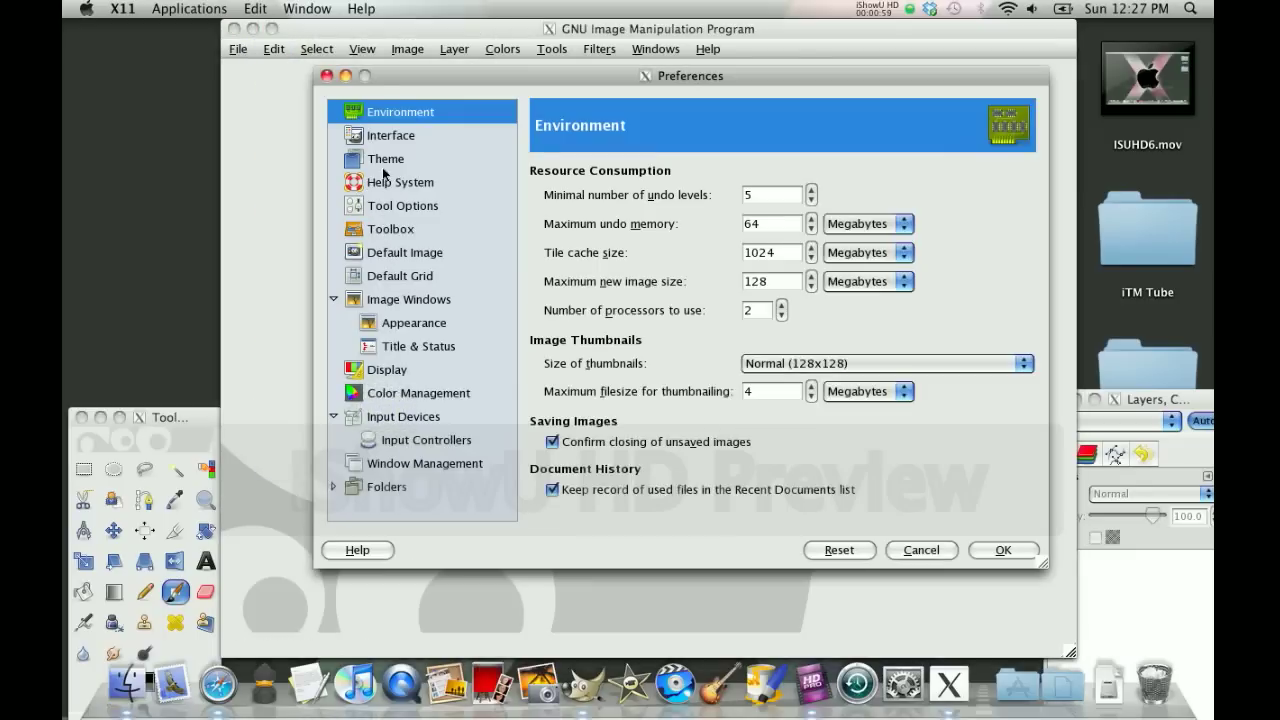
pyautogui.click(385, 158)
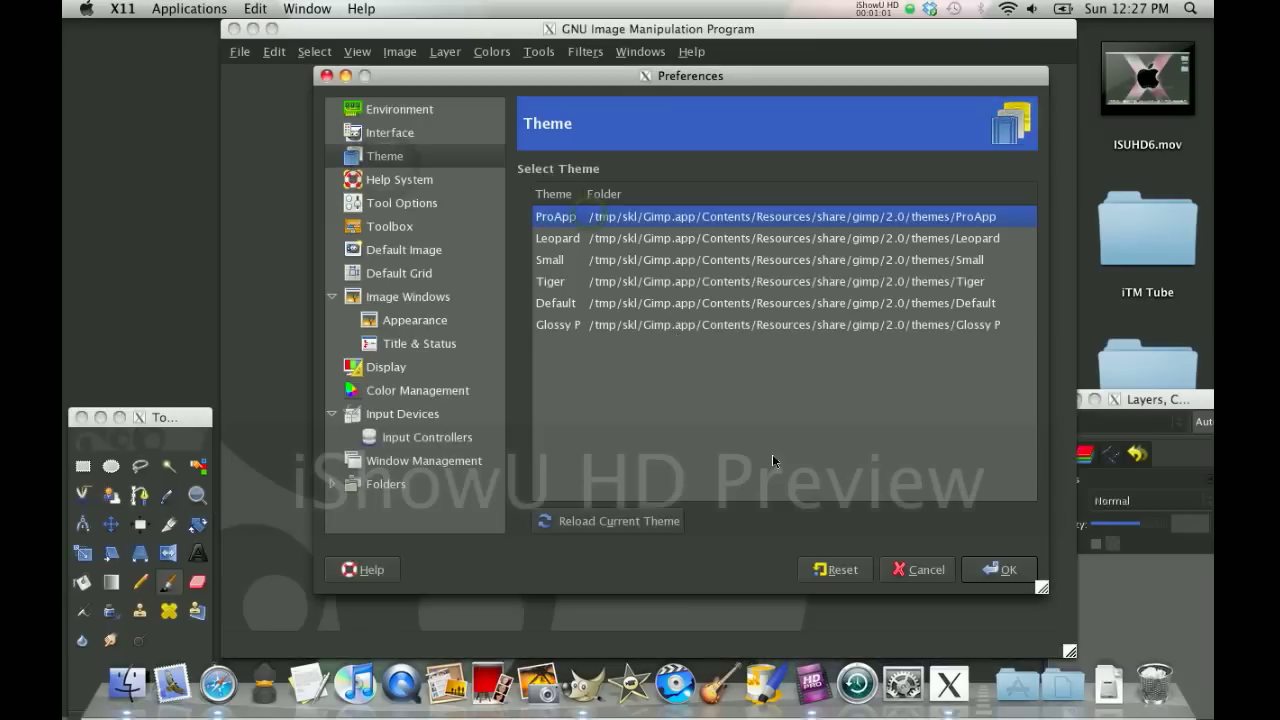
pyautogui.moveTo(390, 191)
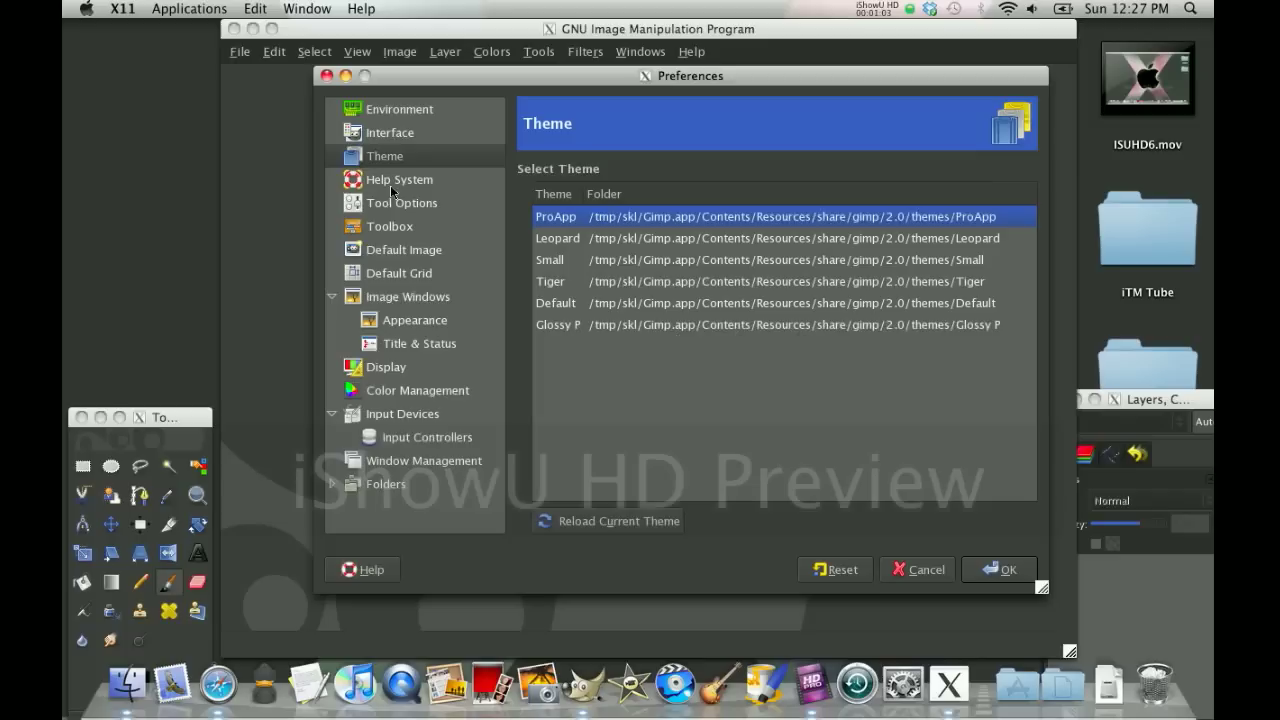
pyautogui.moveTo(378, 460)
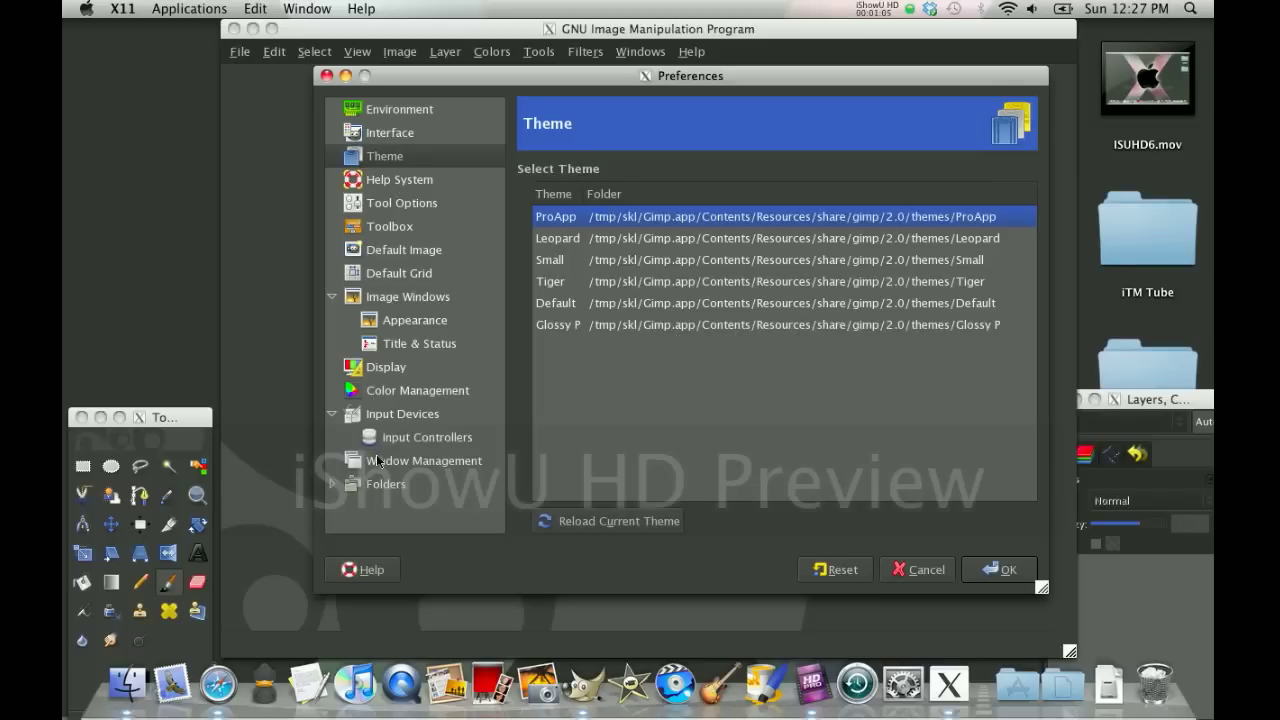
# Step: Show the Window Management page with window manager hints, focus and window position options
pyautogui.click(425, 460)
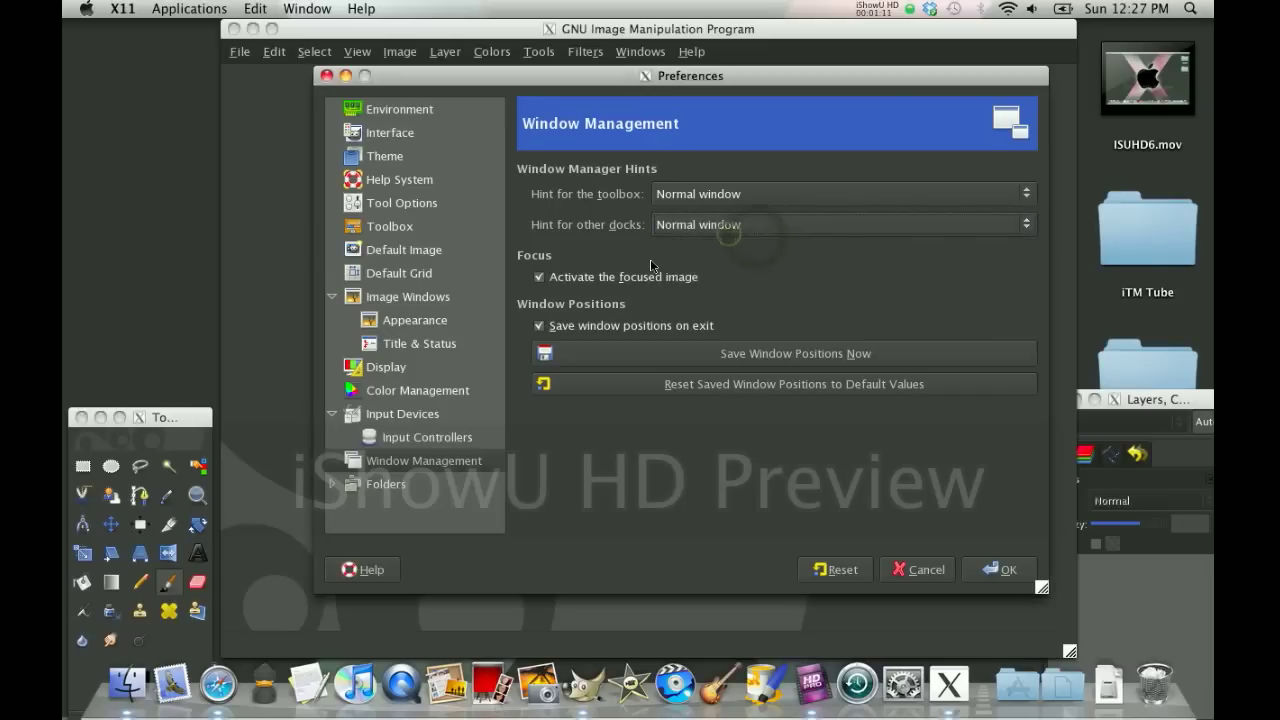
pyautogui.moveTo(555, 330)
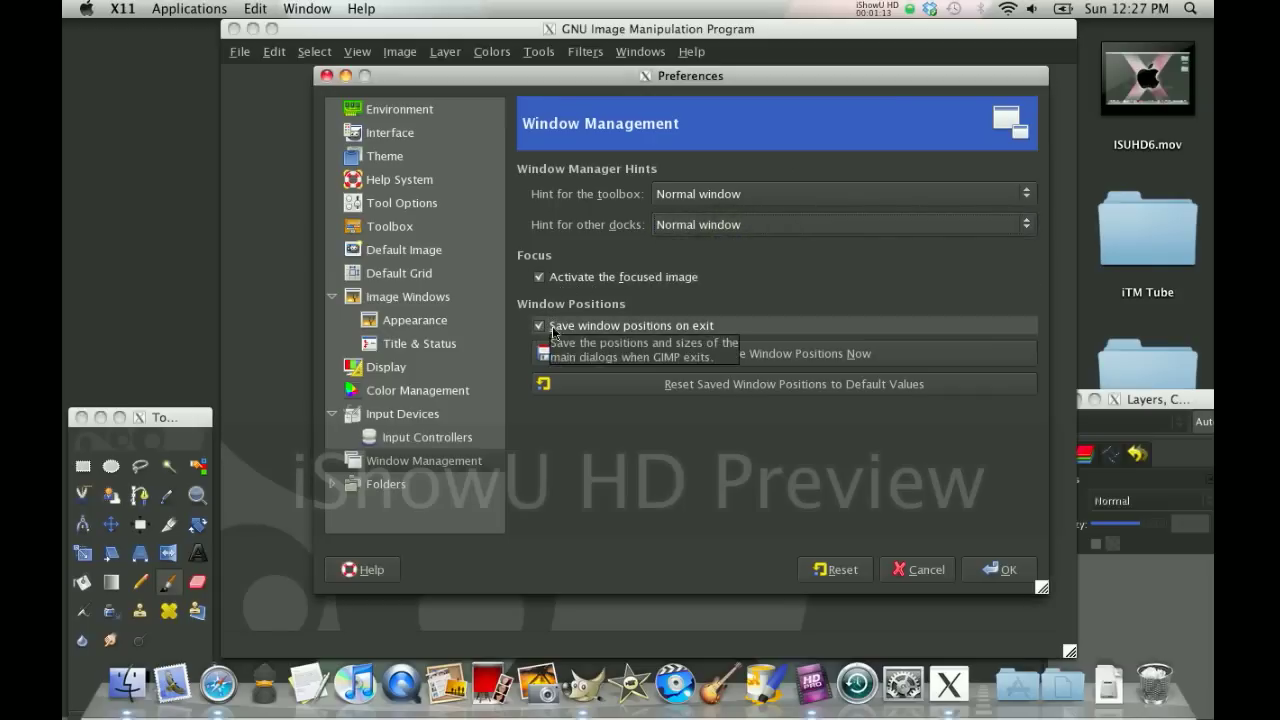
pyautogui.moveTo(760, 353)
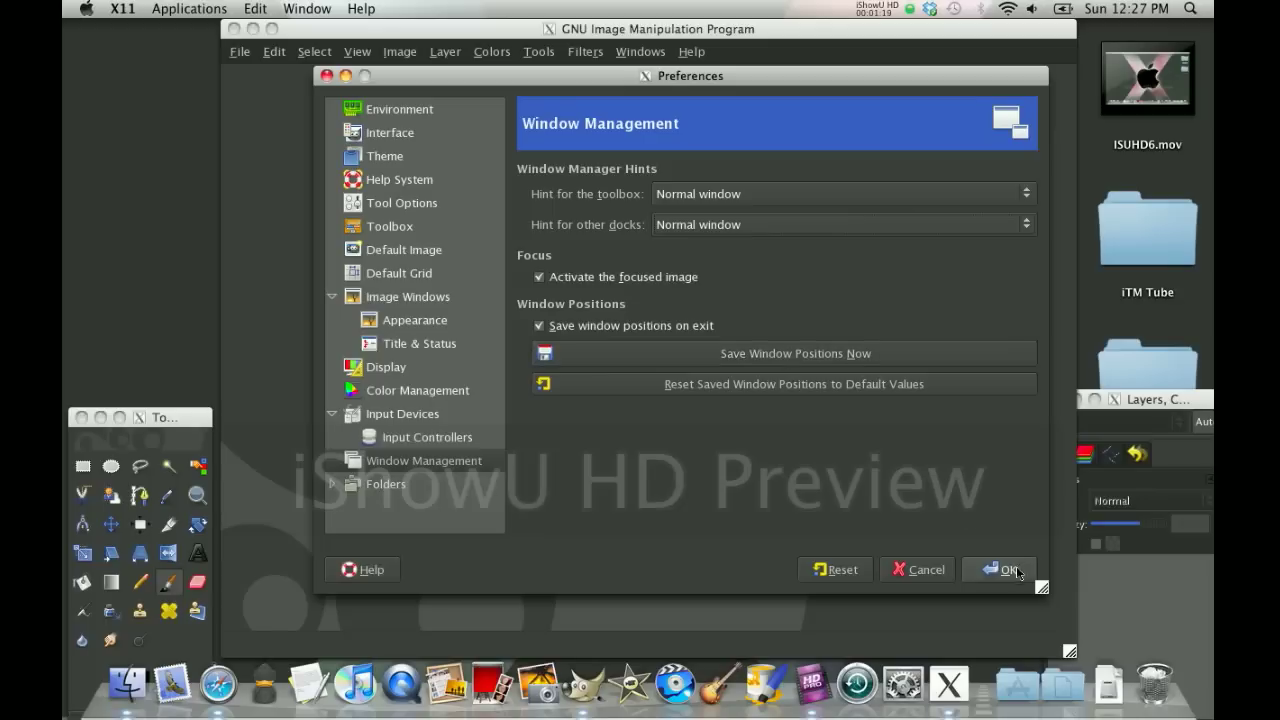
# Step: Accept the preferences and park the toolbox and layers dock beside the image window
pyautogui.click(999, 569)
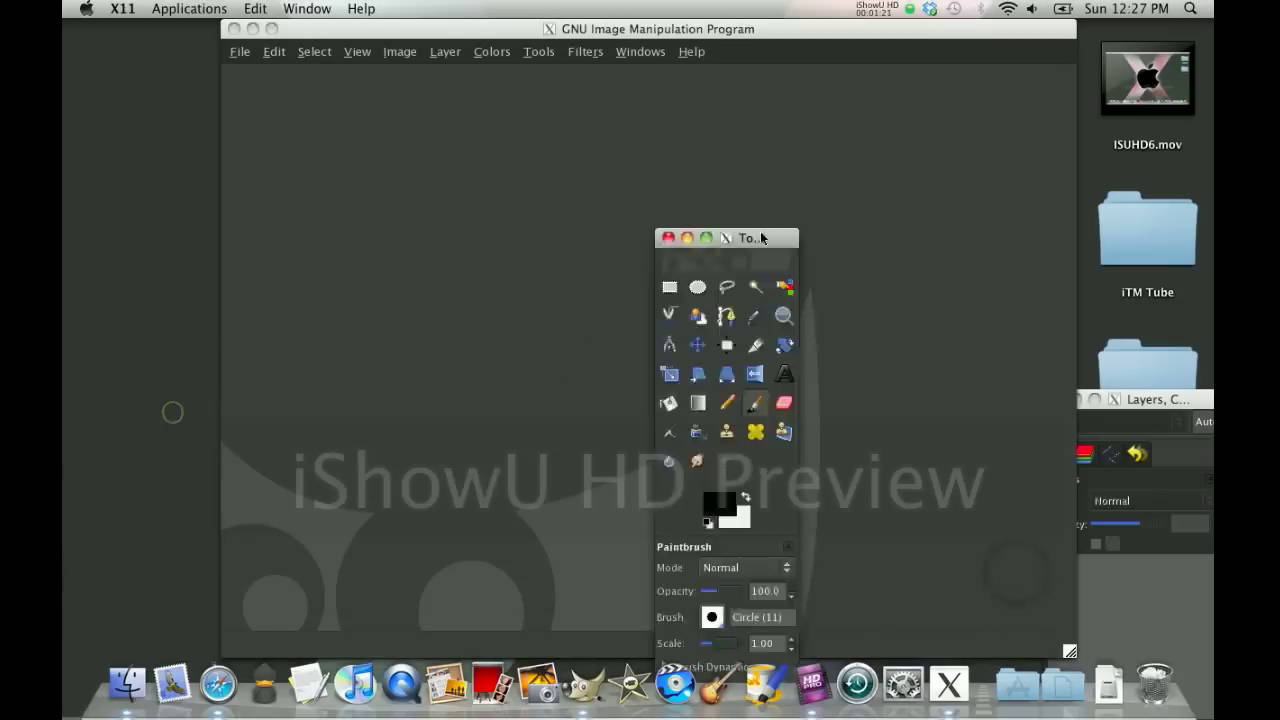
pyautogui.moveTo(750, 238); pyautogui.dragTo(1170, 28)
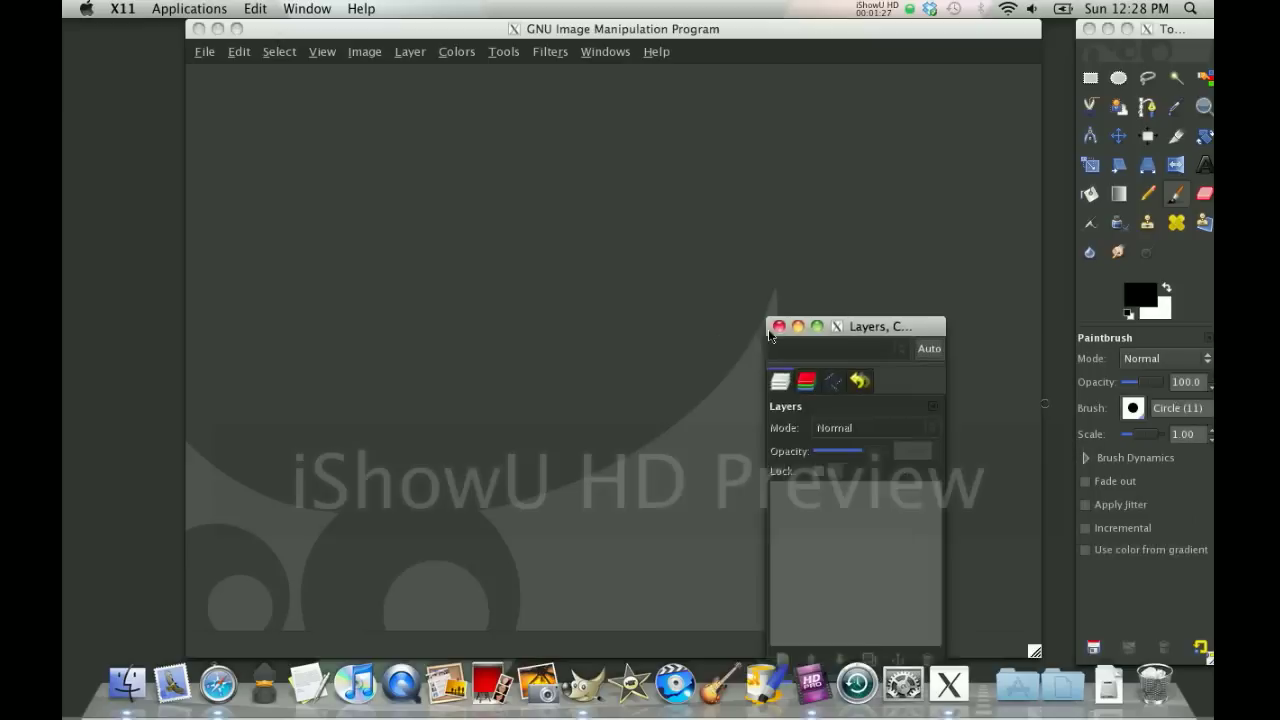
pyautogui.moveTo(880, 326); pyautogui.dragTo(175, 28)
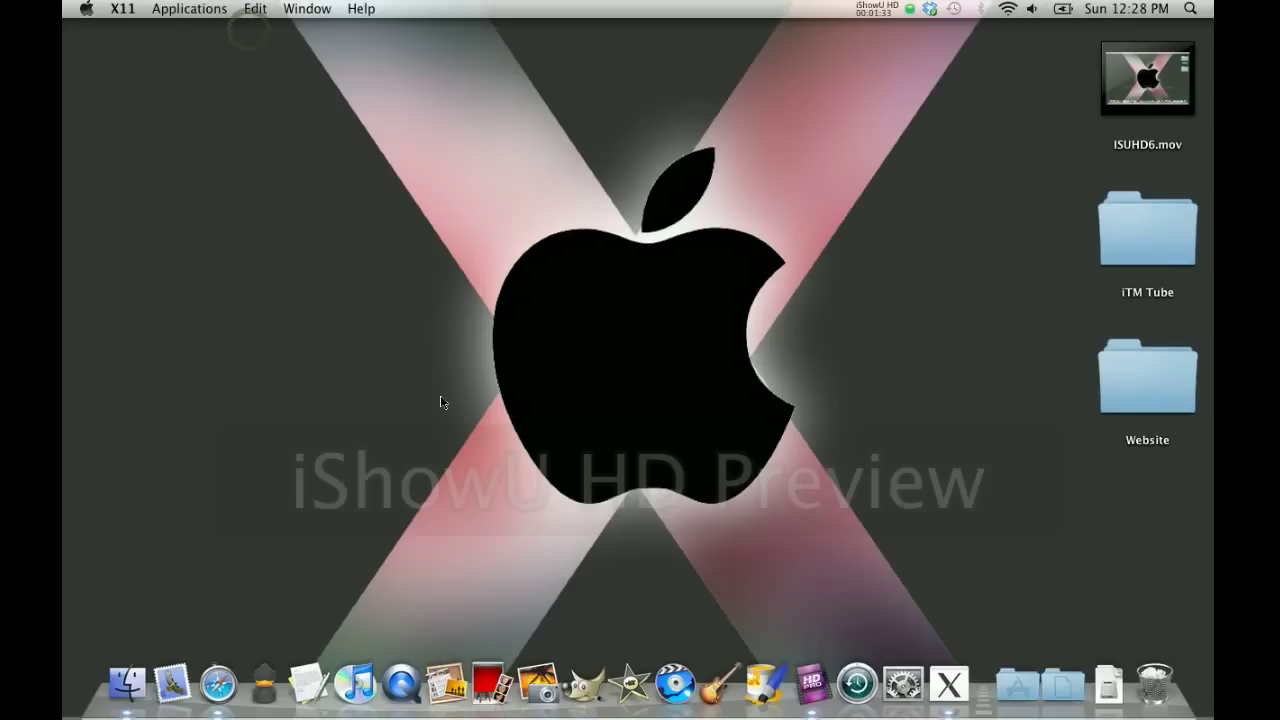
# Step: Restore the hidden image window, toolbox and layers dock via the X11 Dock icon
pyautogui.click(575, 683)
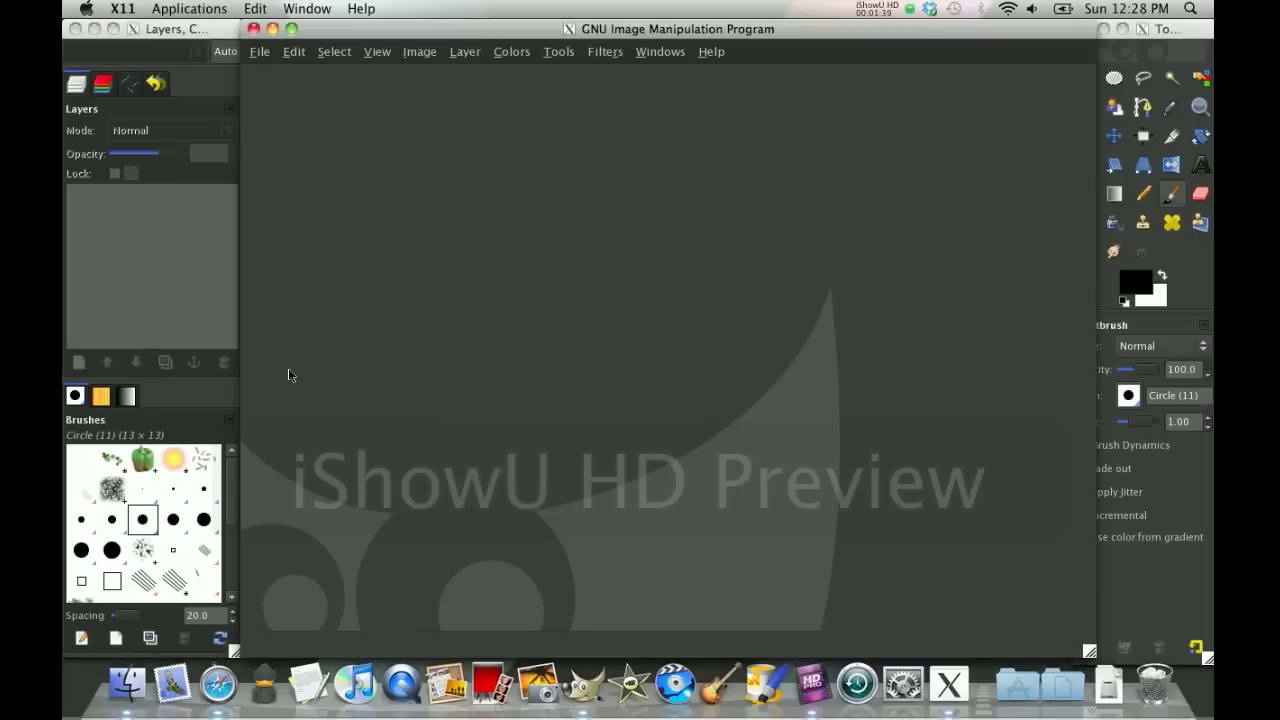
pyautogui.moveTo(298, 571)
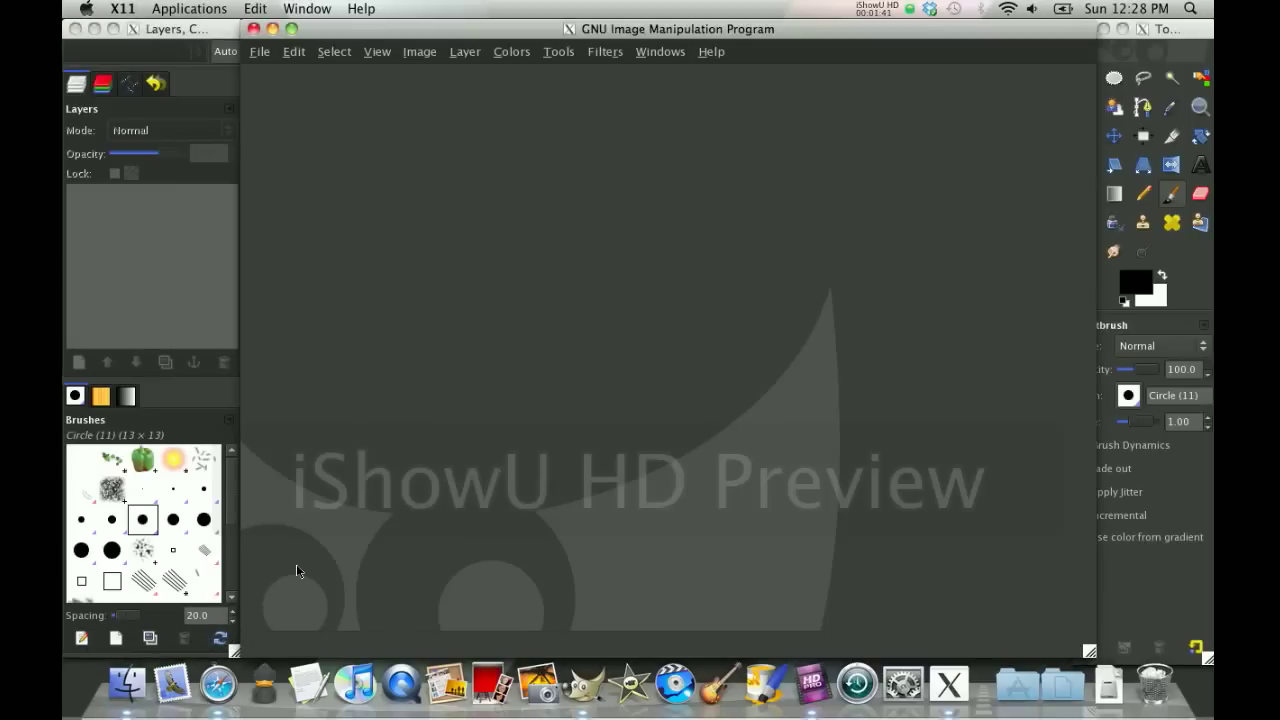
pyautogui.moveTo(454, 147)
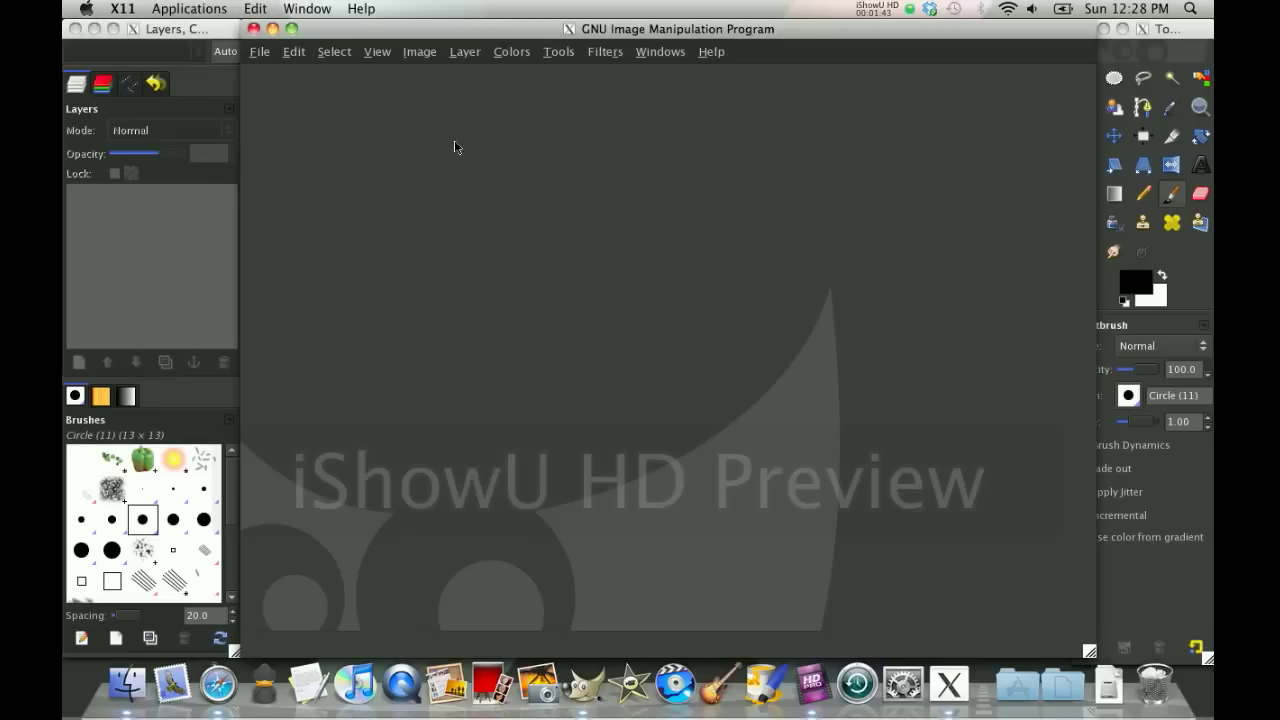
# Step: Open X11 Preferences and browse the Output, Pasteboard and Windows tabs
pyautogui.click(122, 8)
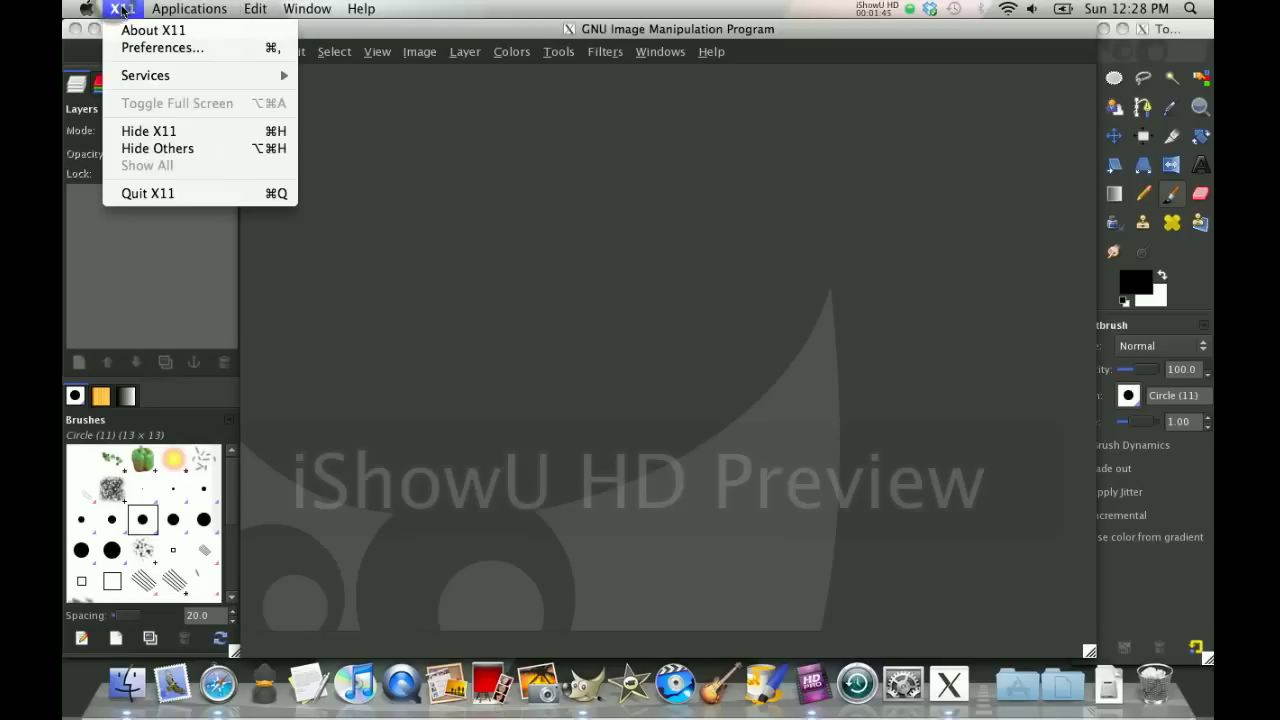
pyautogui.click(163, 47)
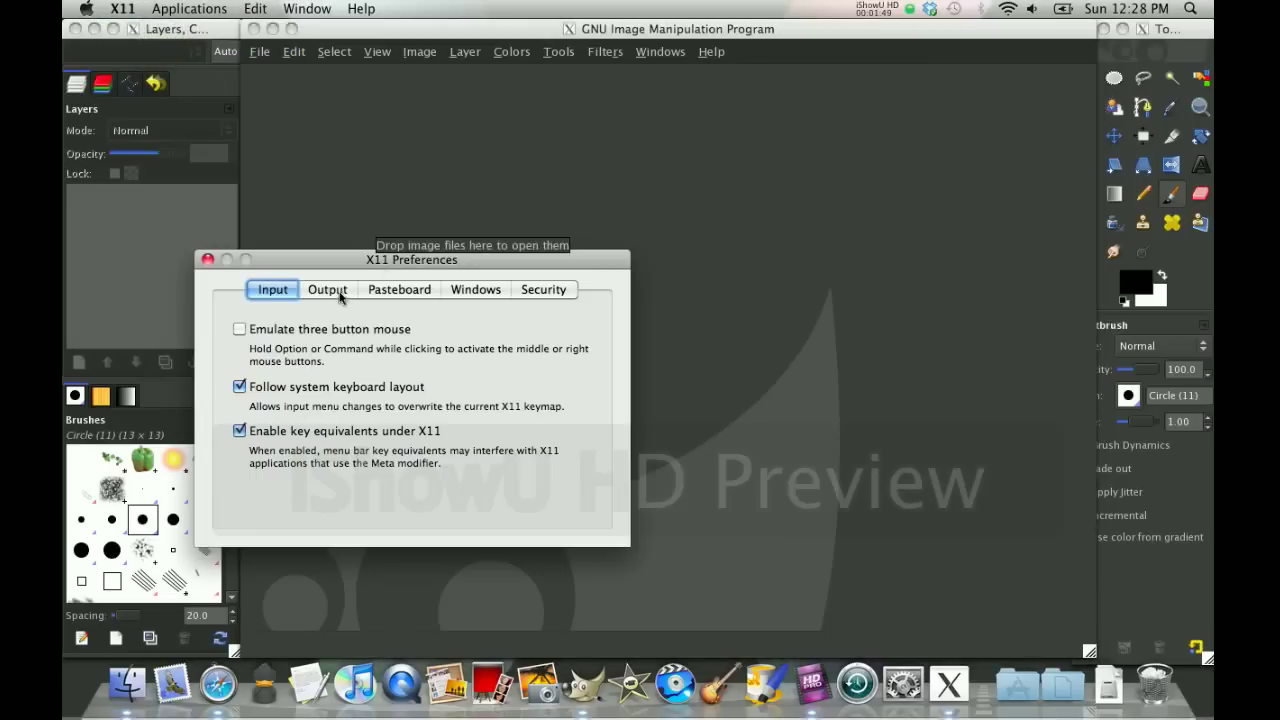
pyautogui.moveTo(302, 312)
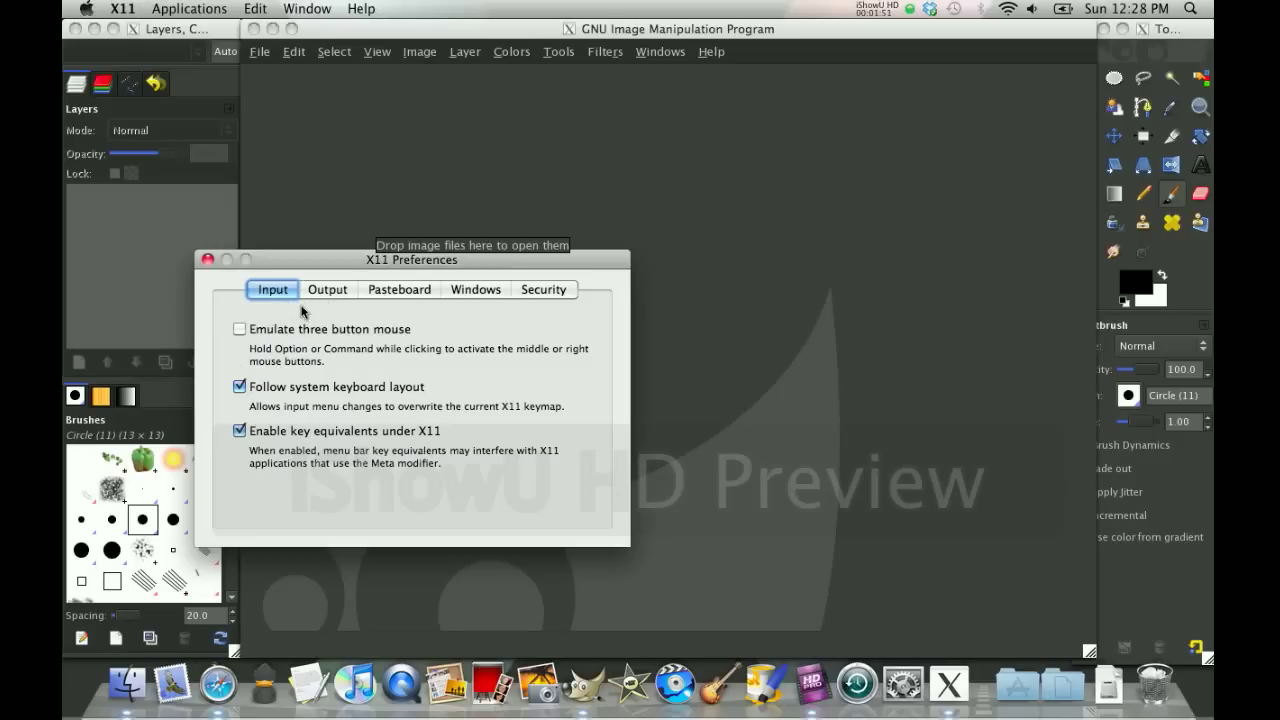
pyautogui.click(327, 289)
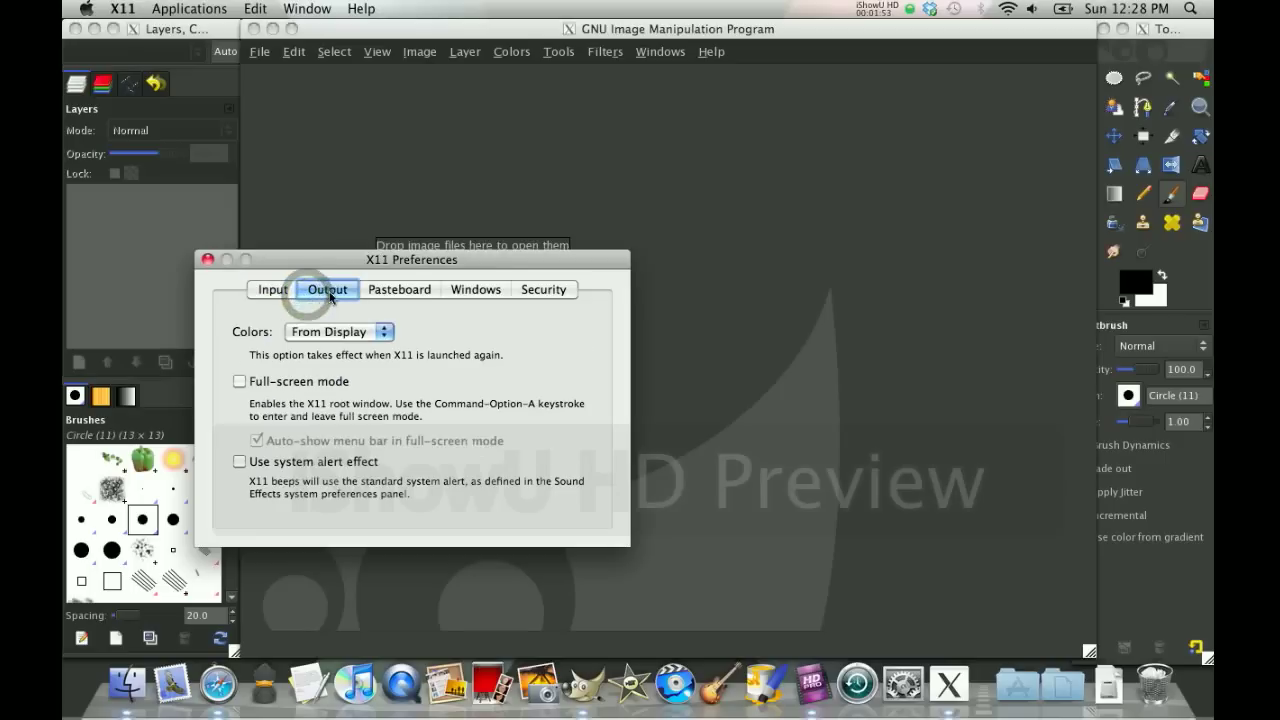
pyautogui.click(399, 289)
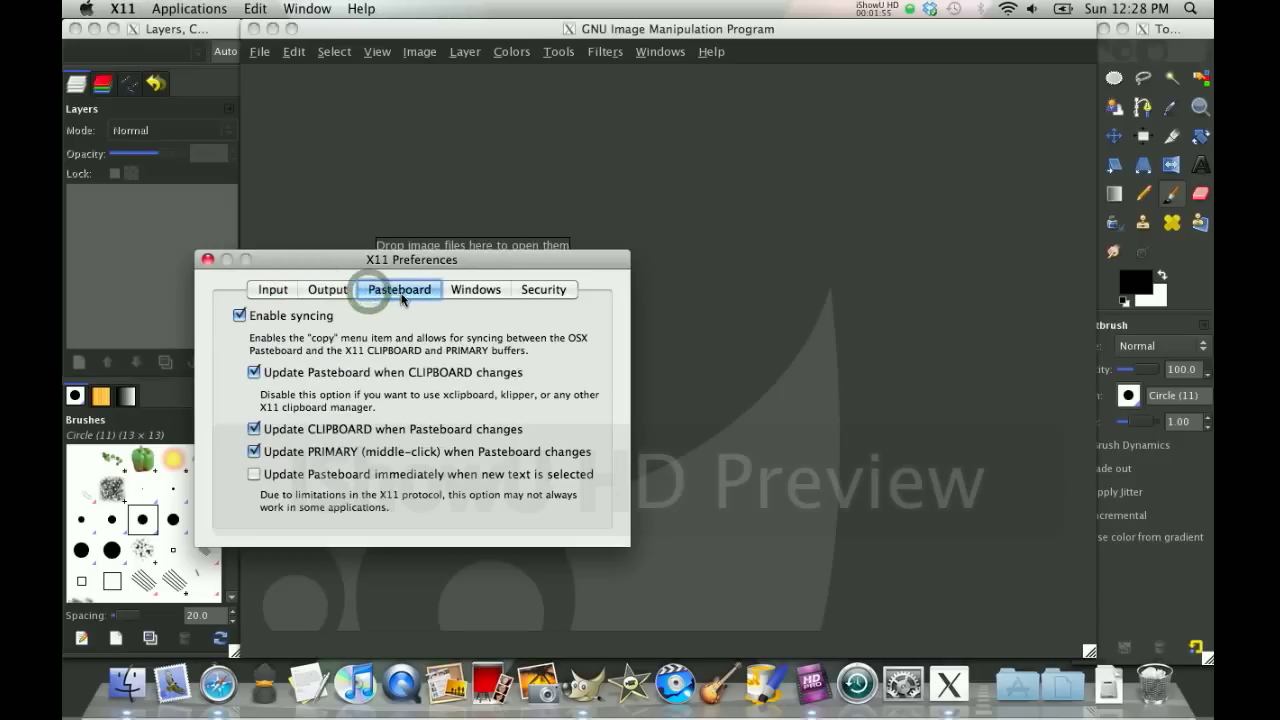
pyautogui.click(476, 289)
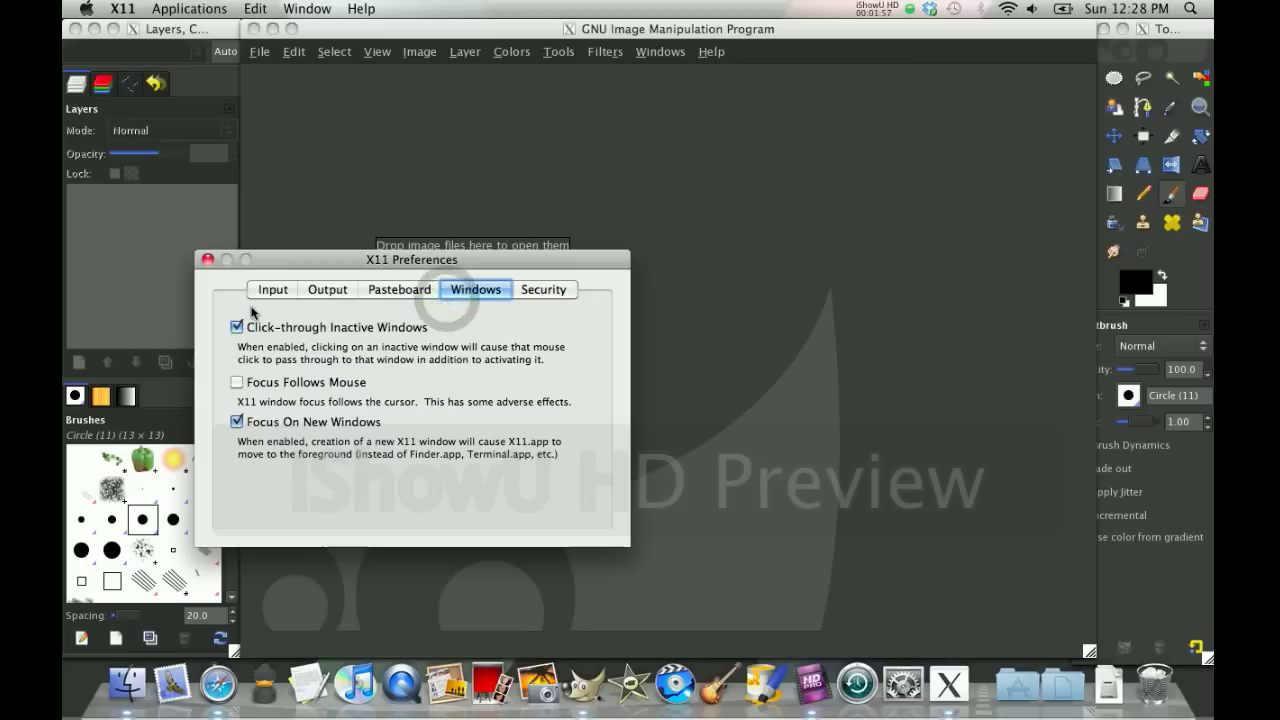
pyautogui.moveTo(800, 327)
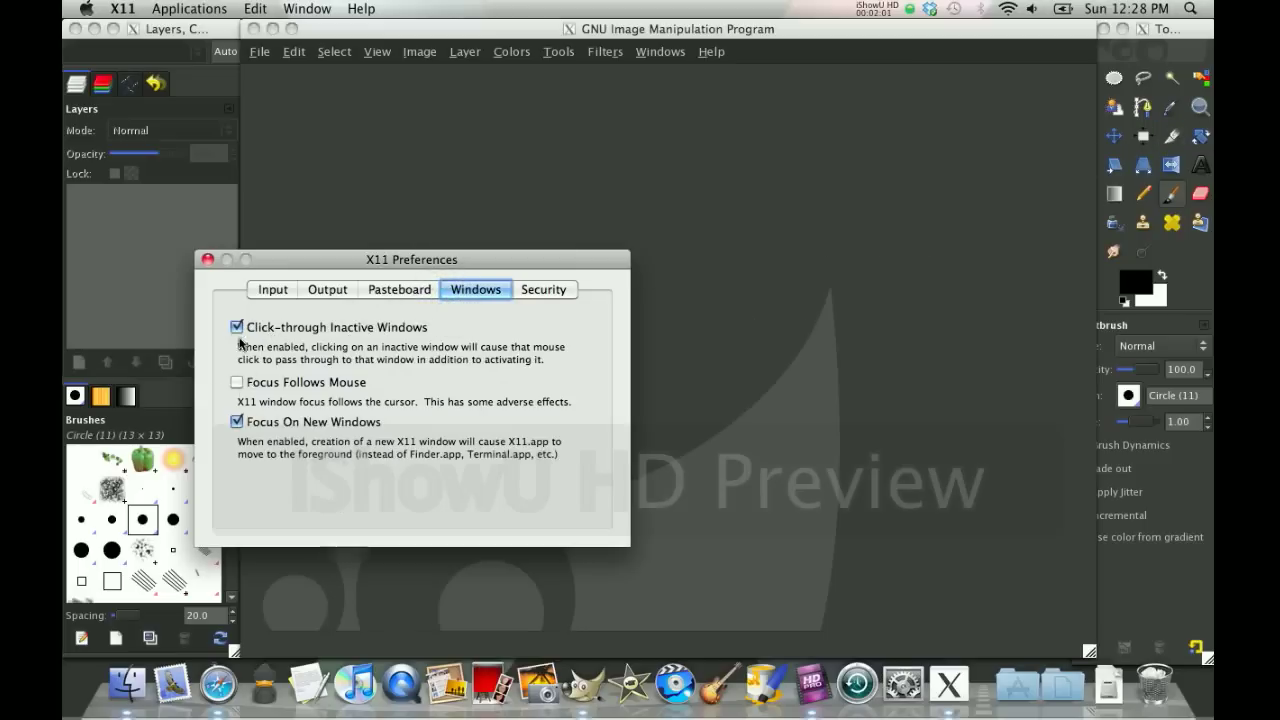
# Step: Uncheck Click-through Inactive Windows and bring the GIMP image window to the front
pyautogui.click(237, 327)
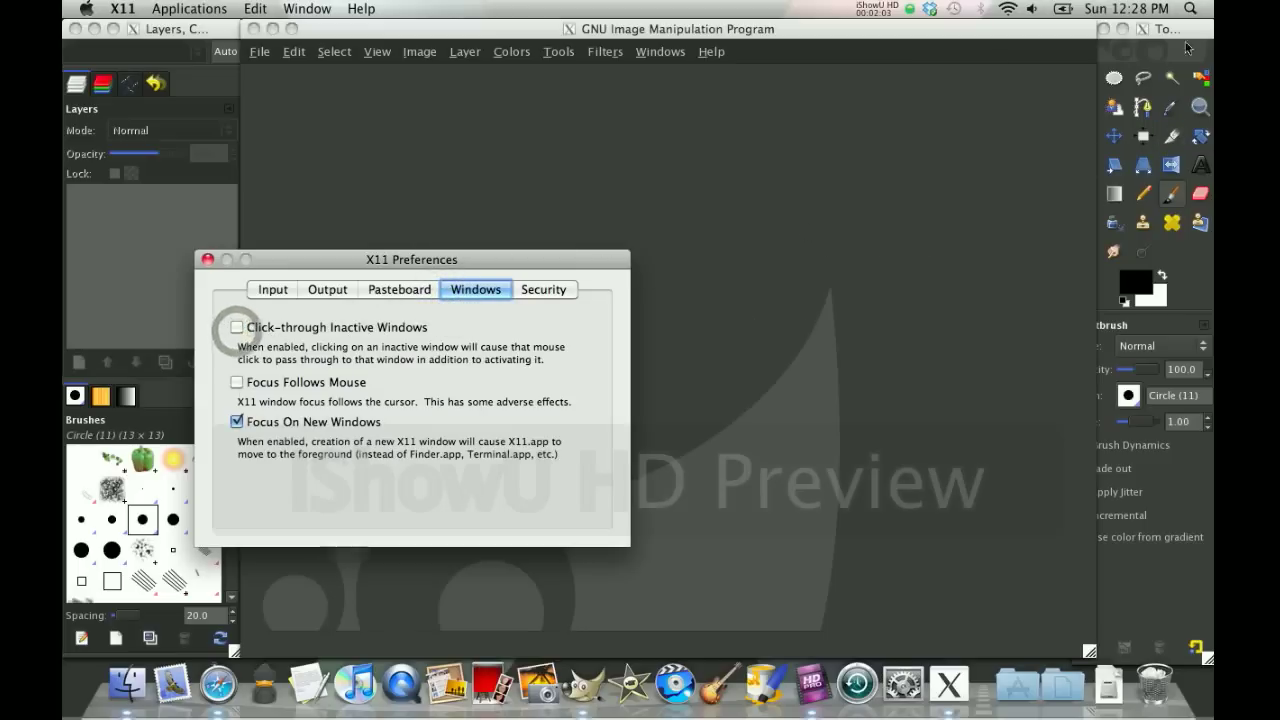
pyautogui.click(208, 259)
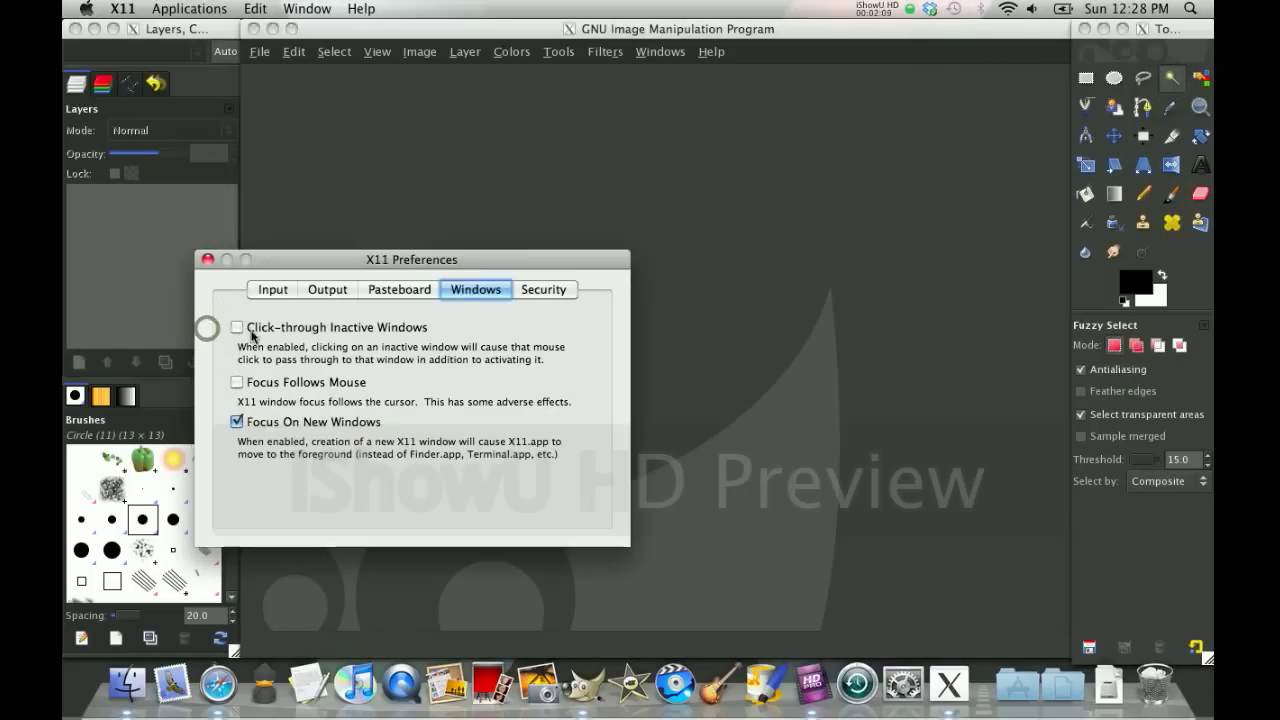
pyautogui.click(208, 259)
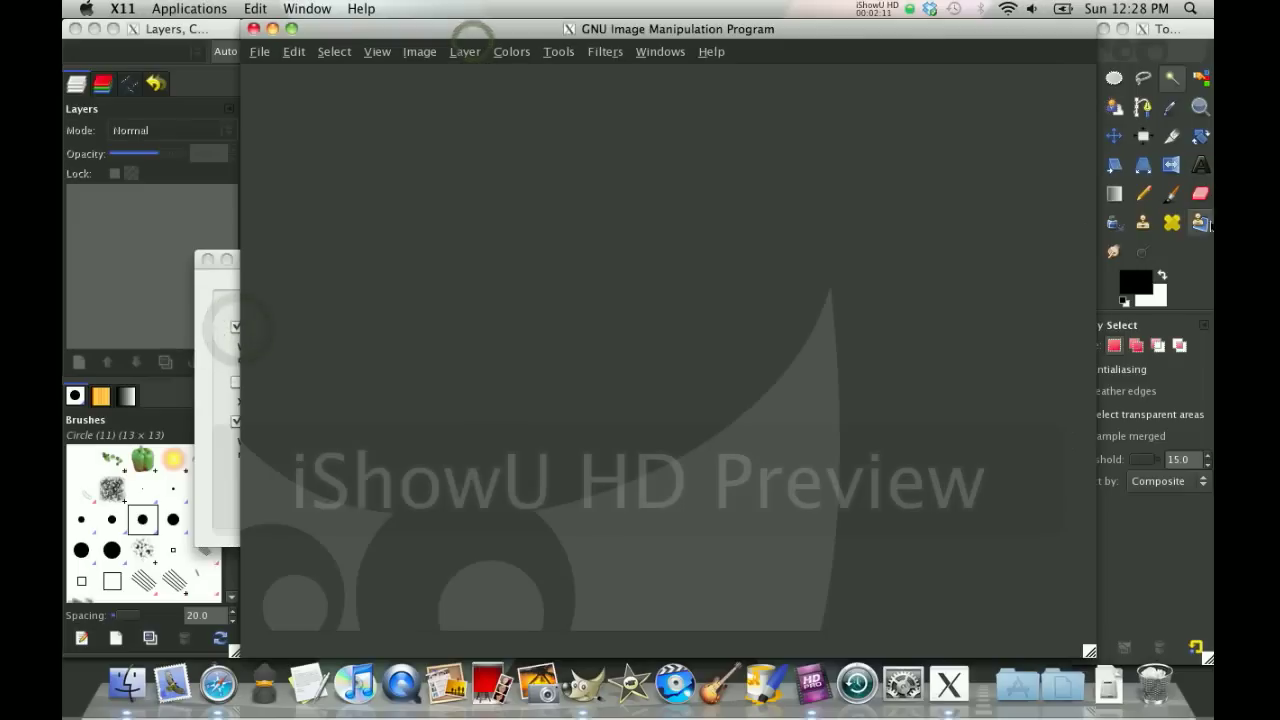
# Step: Enable Click-through Inactive Windows and Focus Follows Mouse, then close X11 Preferences
pyautogui.click(1142, 222)
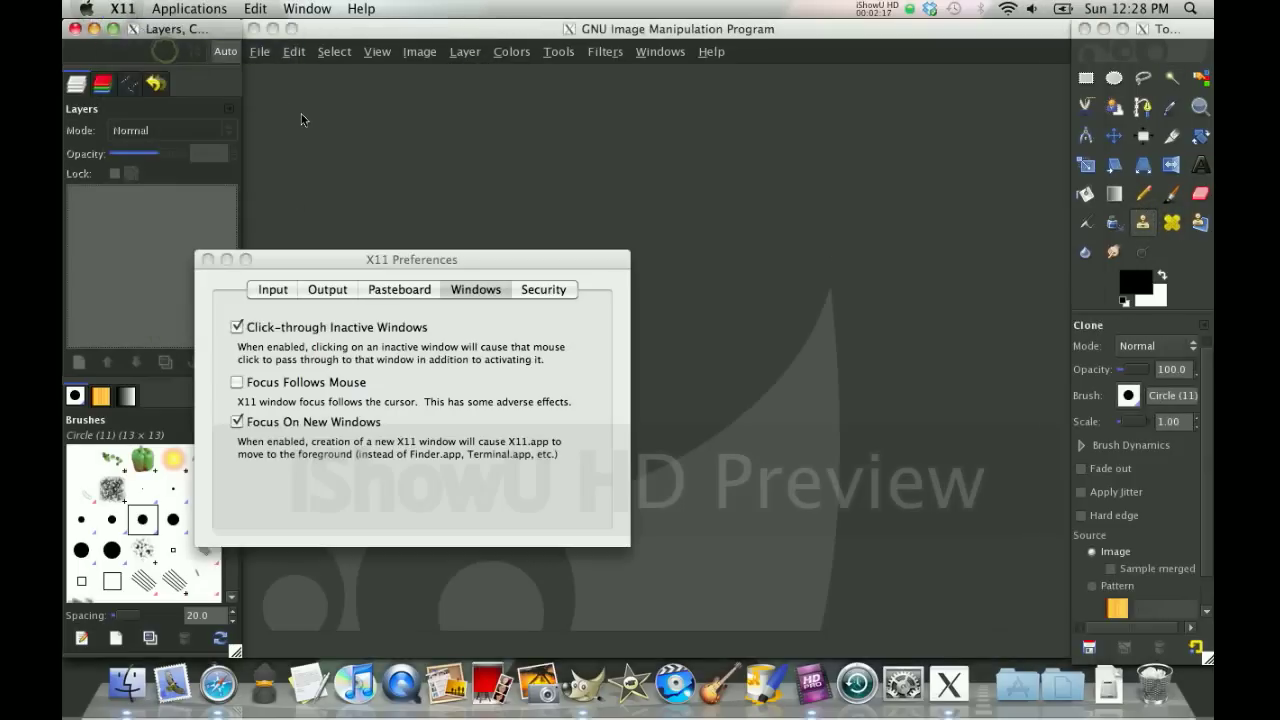
pyautogui.moveTo(272, 289)
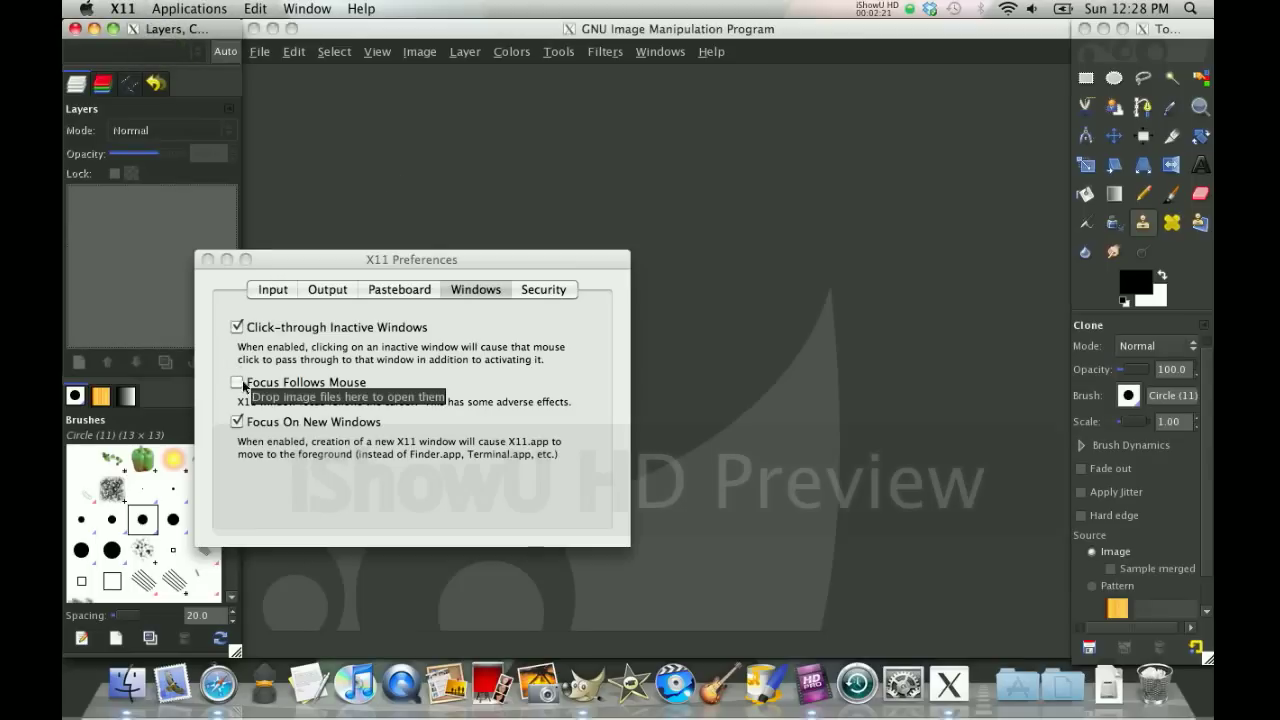
pyautogui.click(237, 382)
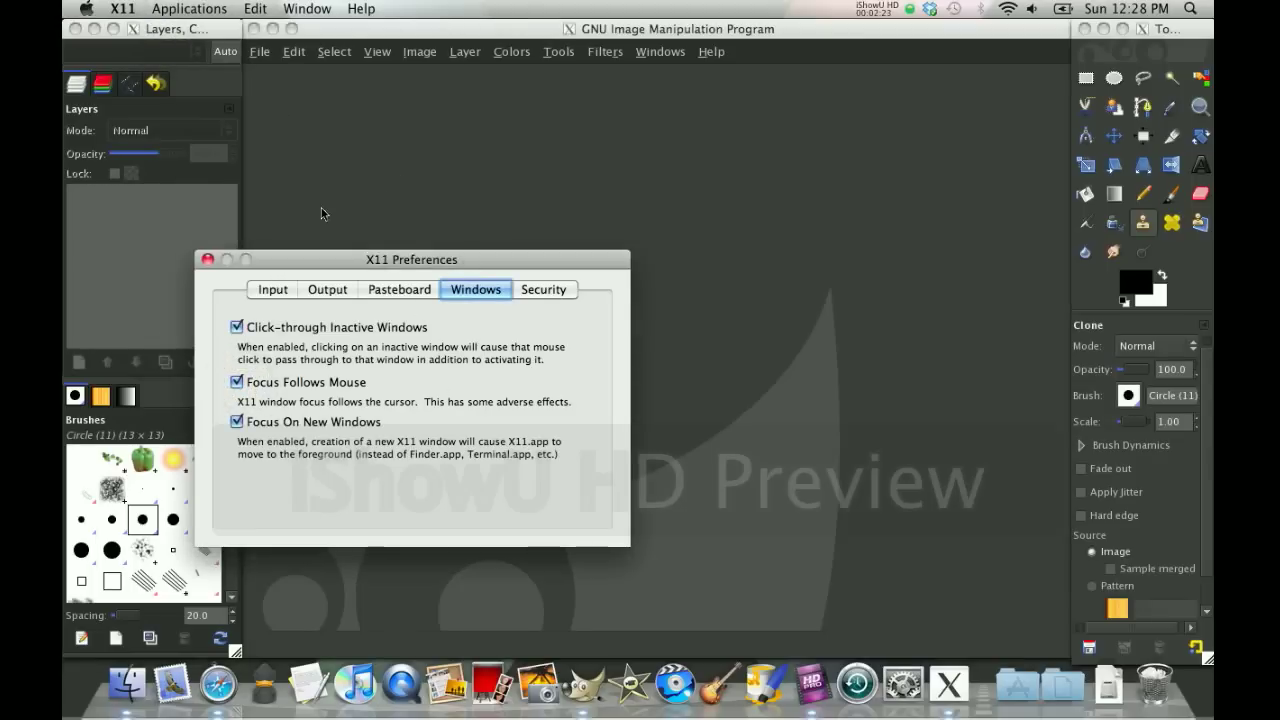
pyautogui.click(208, 259)
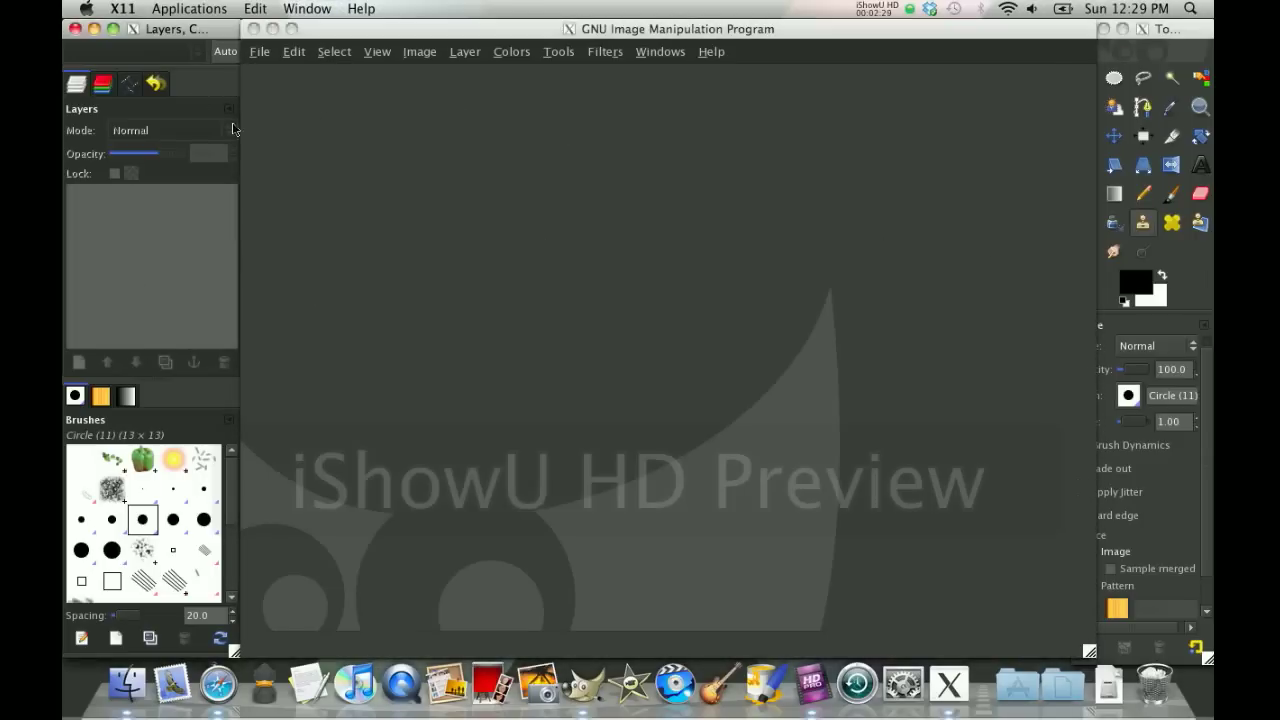
# Step: Reopen X11 Preferences, turn Focus Follows Mouse off, review Security, then close
pyautogui.click(122, 8)
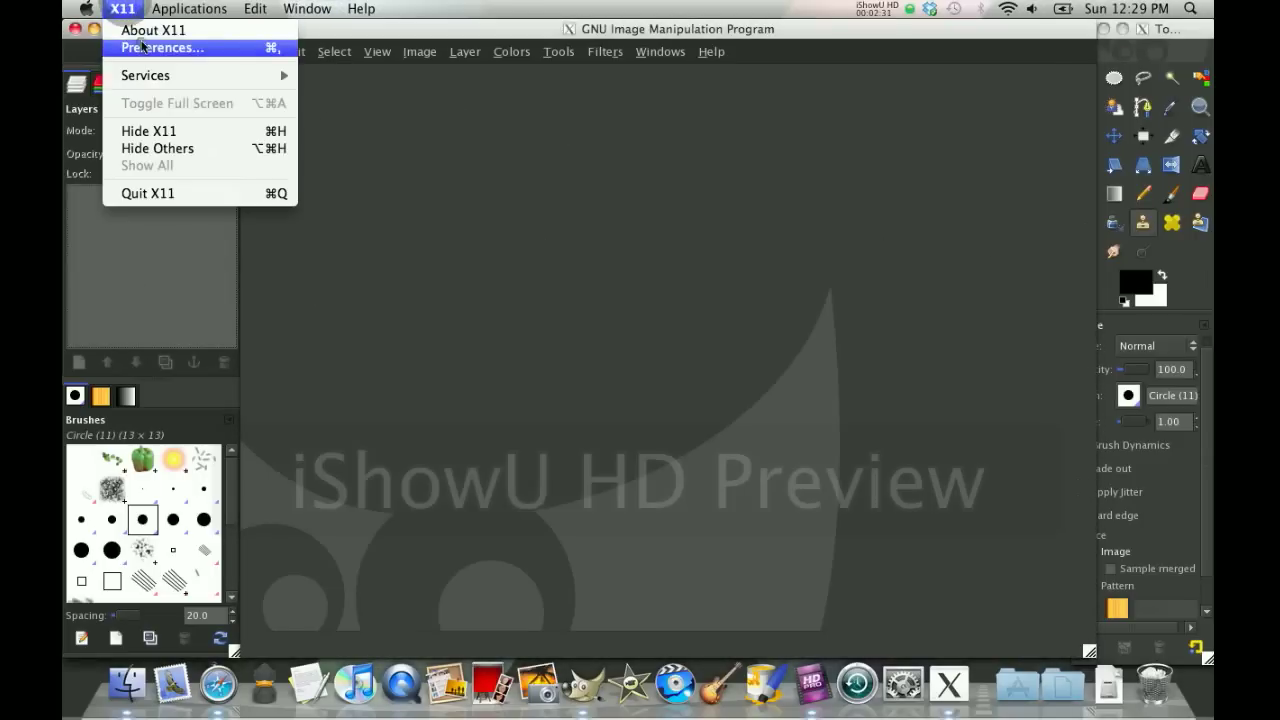
pyautogui.click(161, 47)
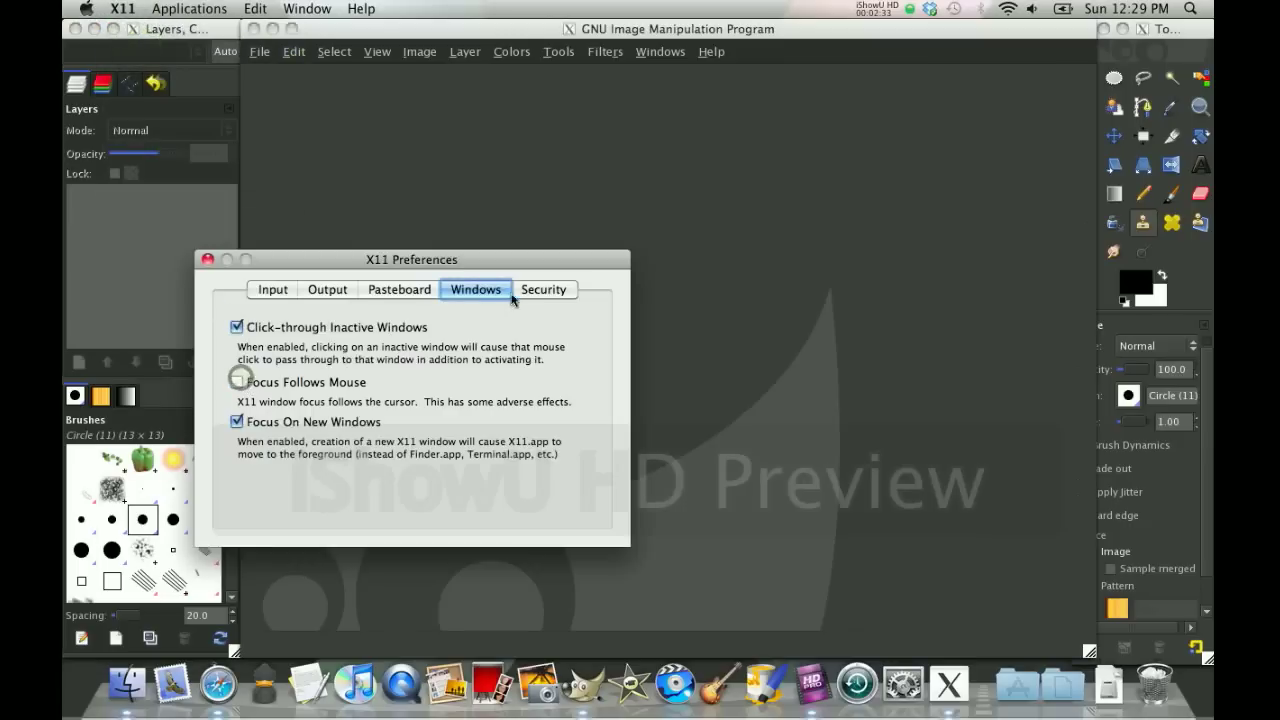
pyautogui.click(543, 289)
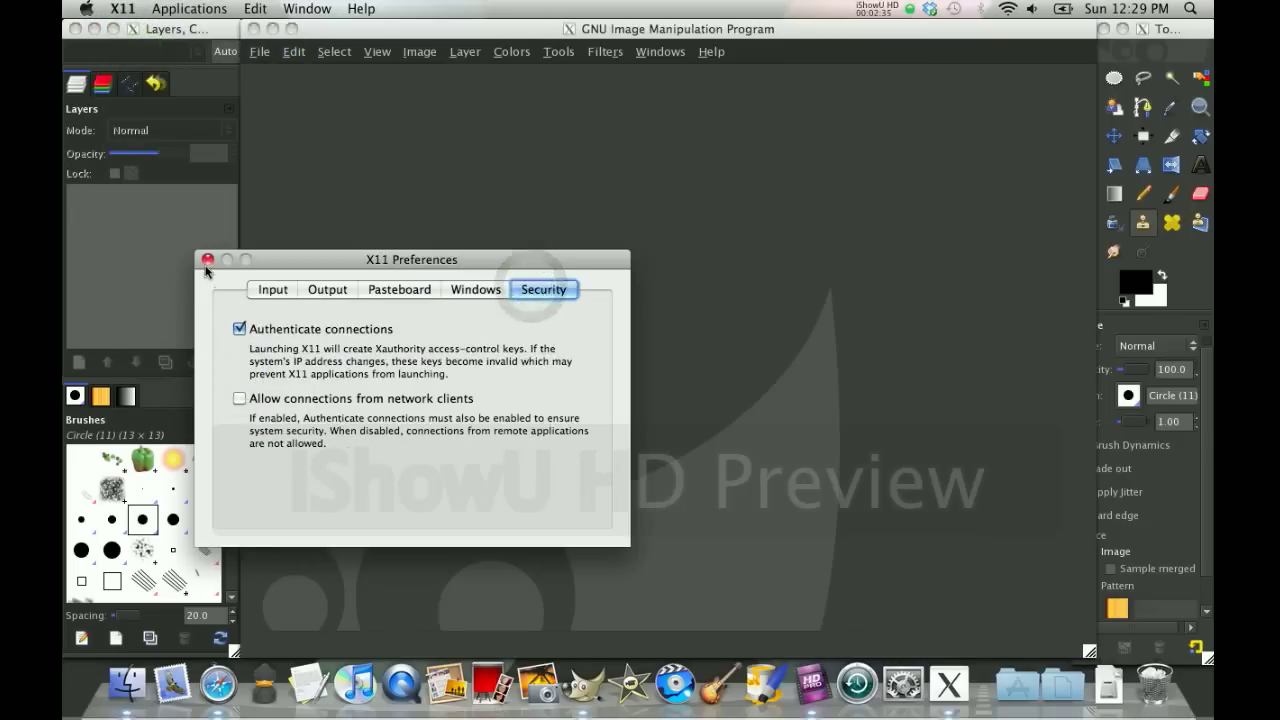
pyautogui.click(208, 259)
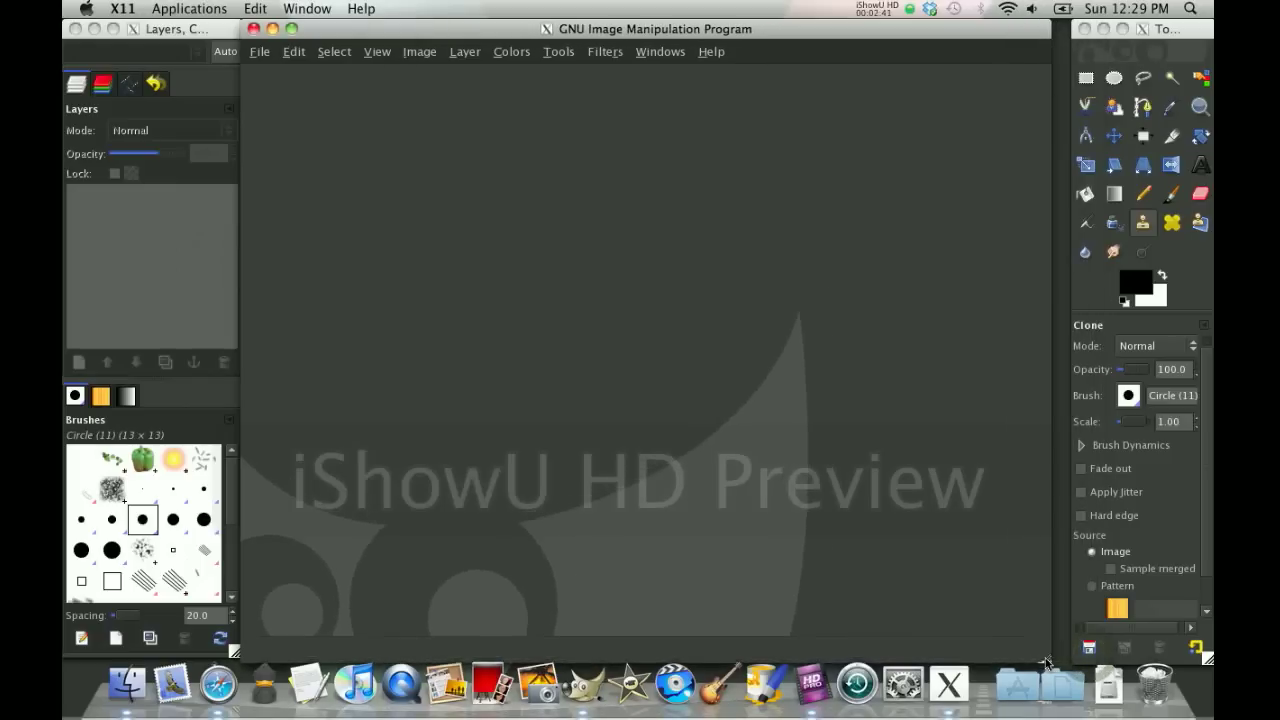
pyautogui.moveTo(838, 48)
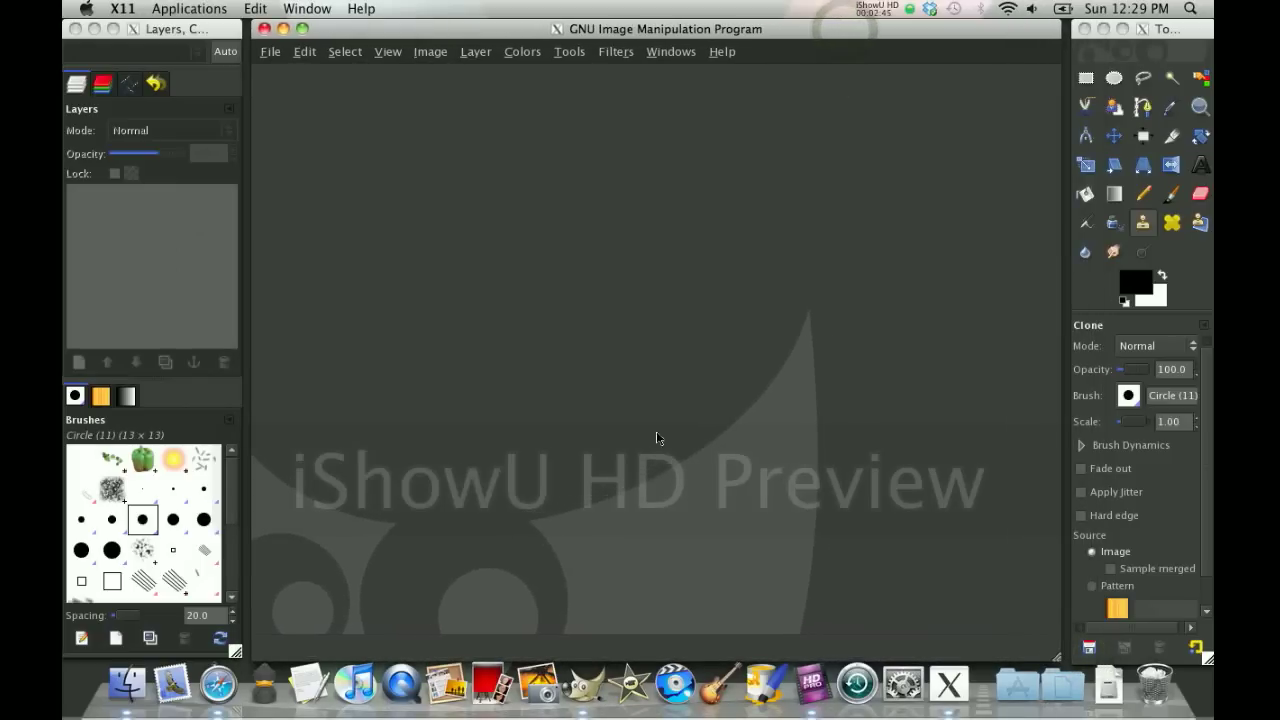
pyautogui.moveTo(598, 504)
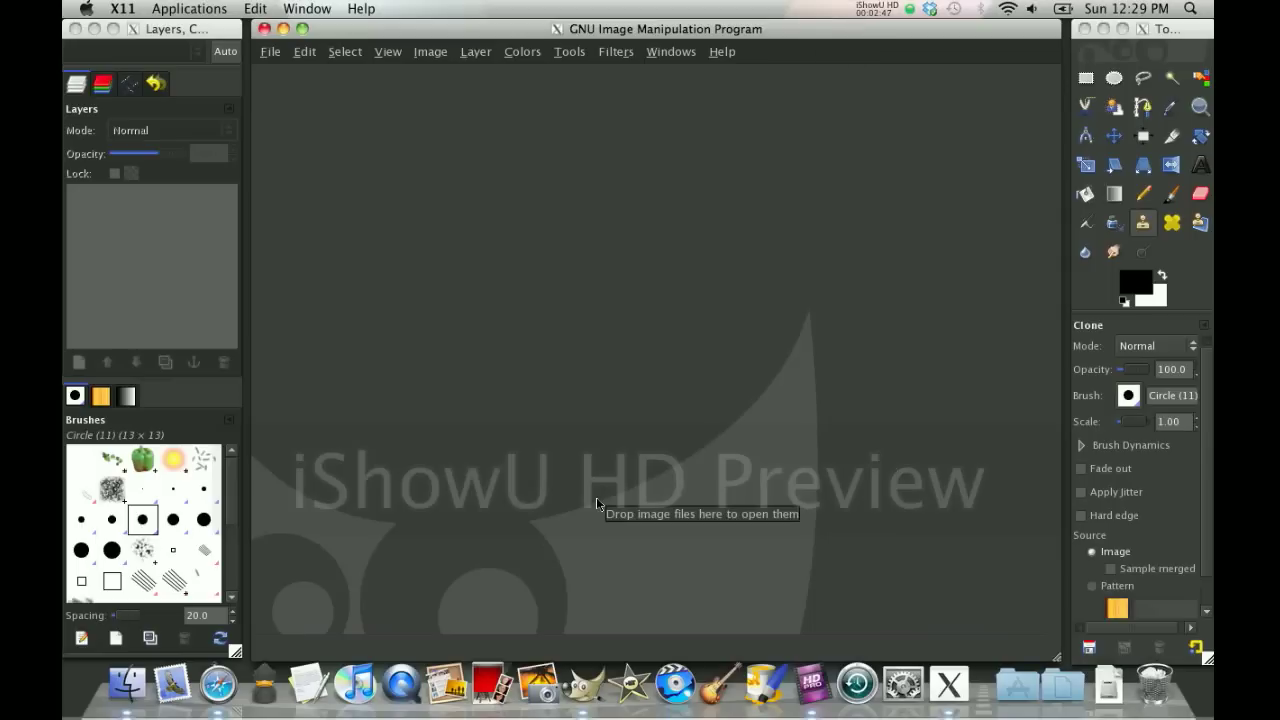
pyautogui.moveTo(546, 451)
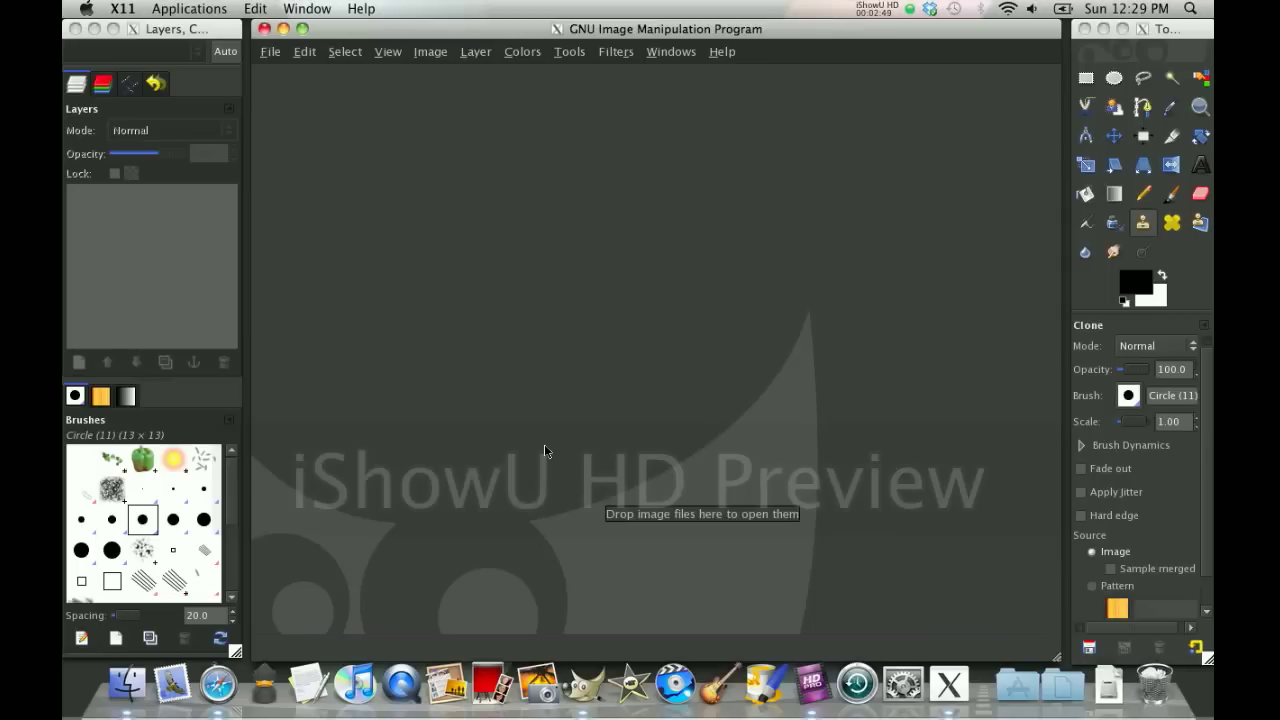
pyautogui.moveTo(347, 232)
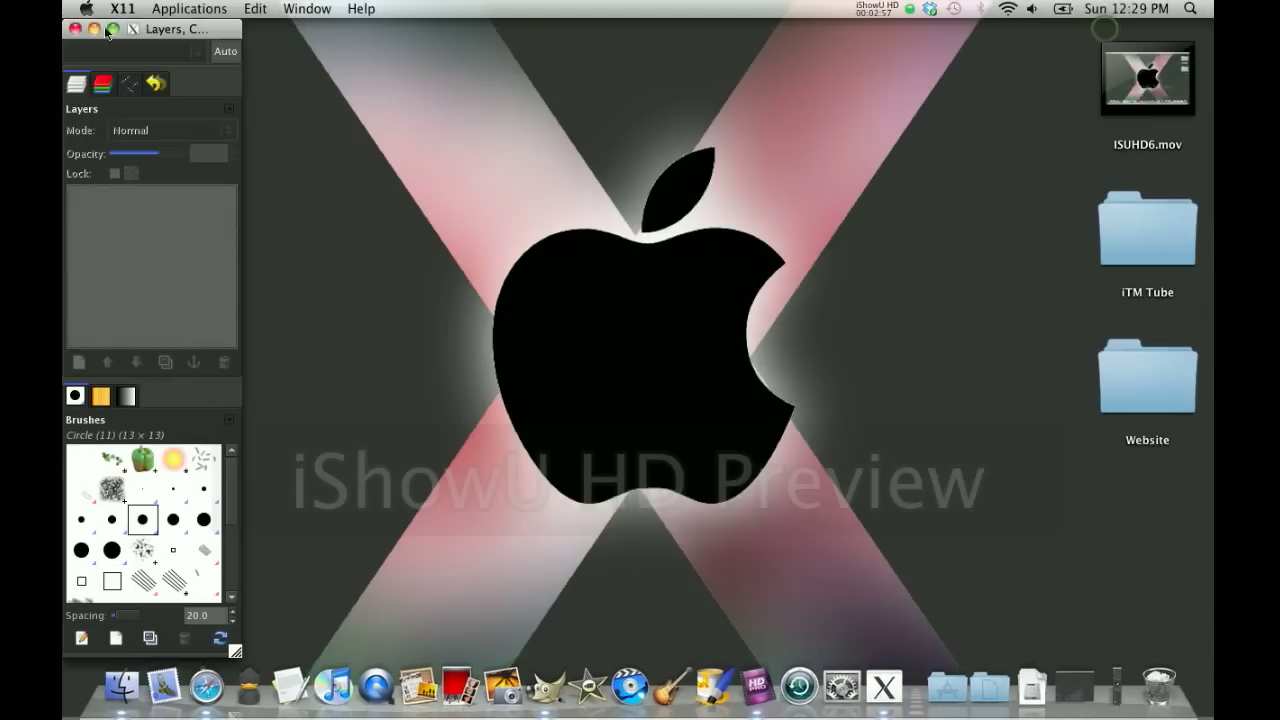
# Step: Hide the remaining Layers dock and other GIMP windows, leaving only the desktop
pyautogui.click(76, 28)
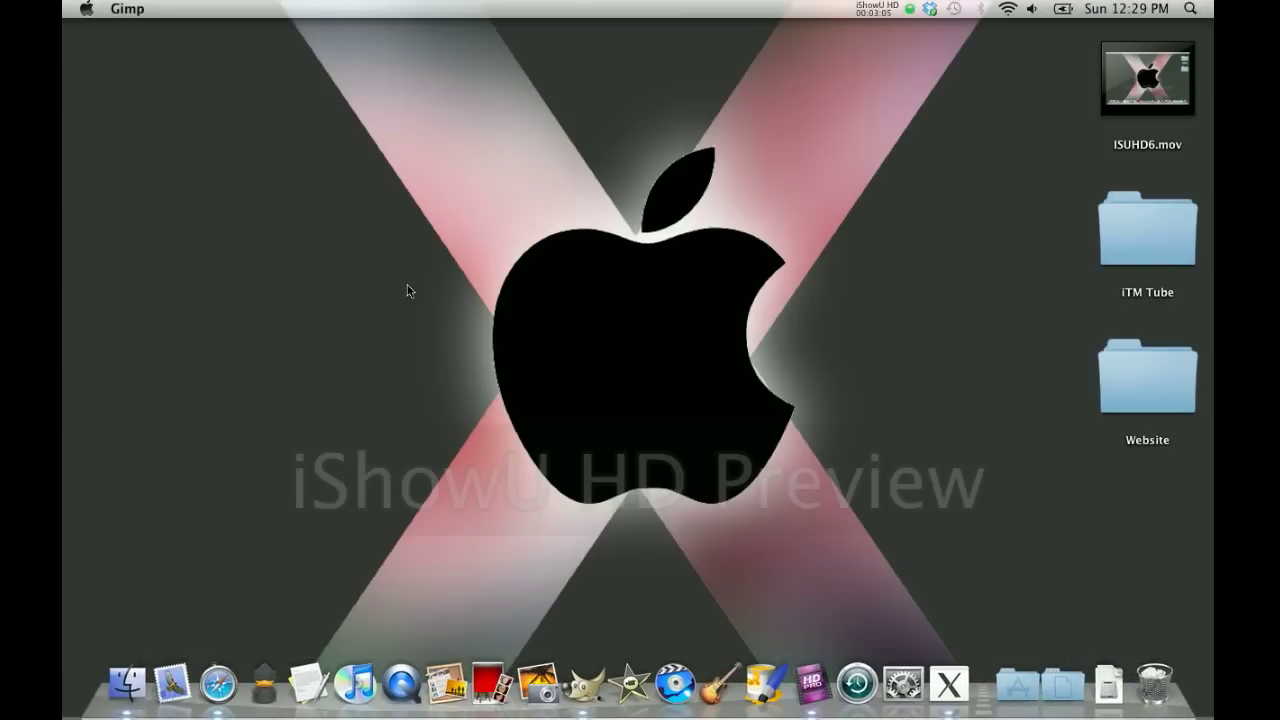
pyautogui.click(885, 685)
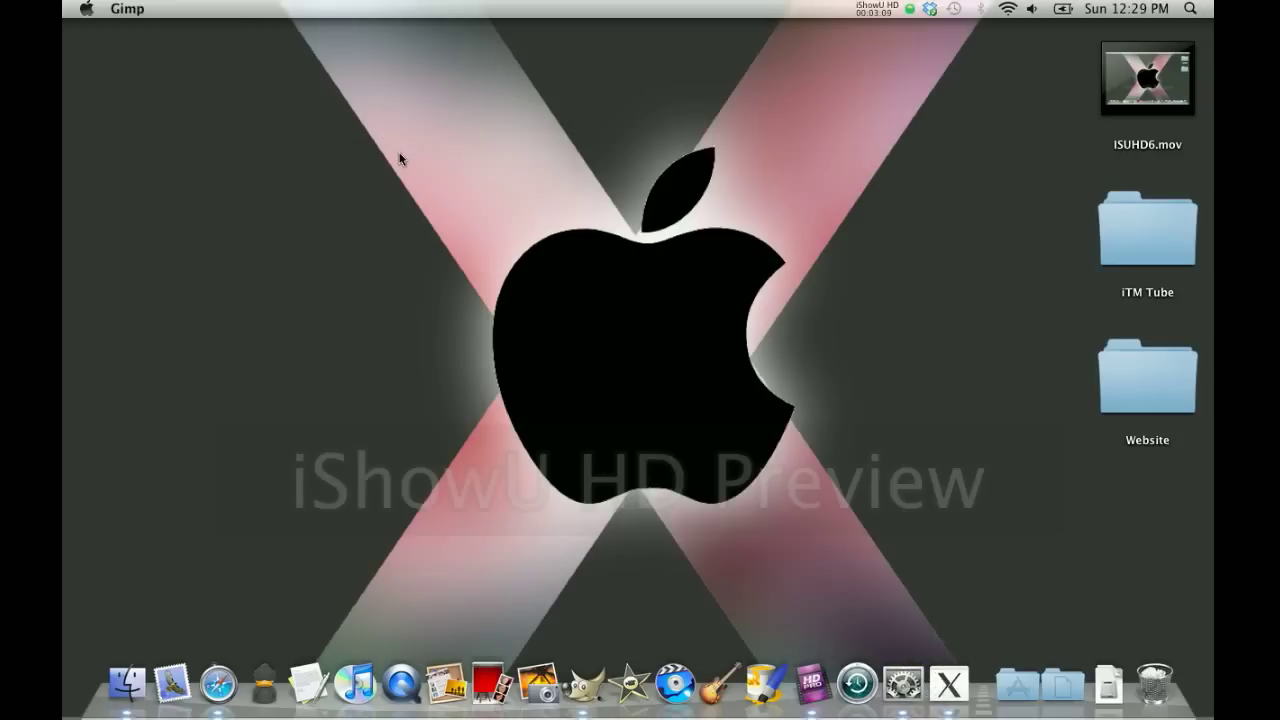
pyautogui.click(948, 683)
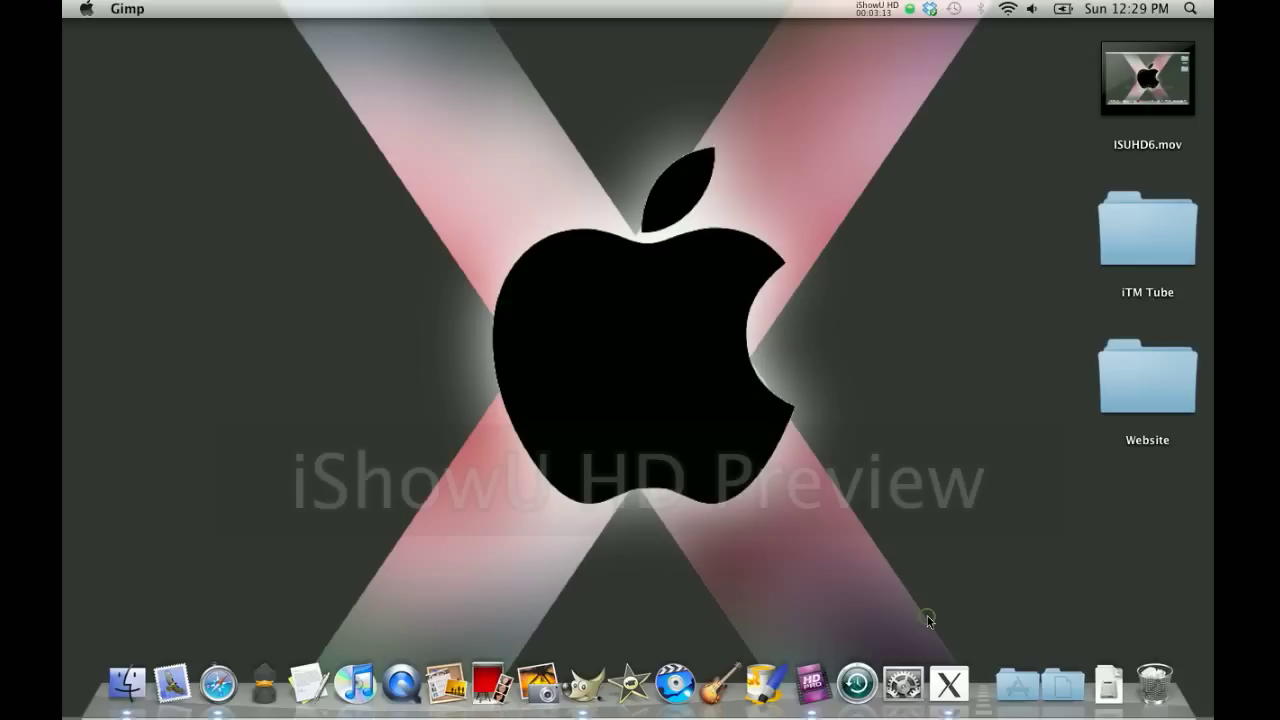
pyautogui.moveTo(903, 685)
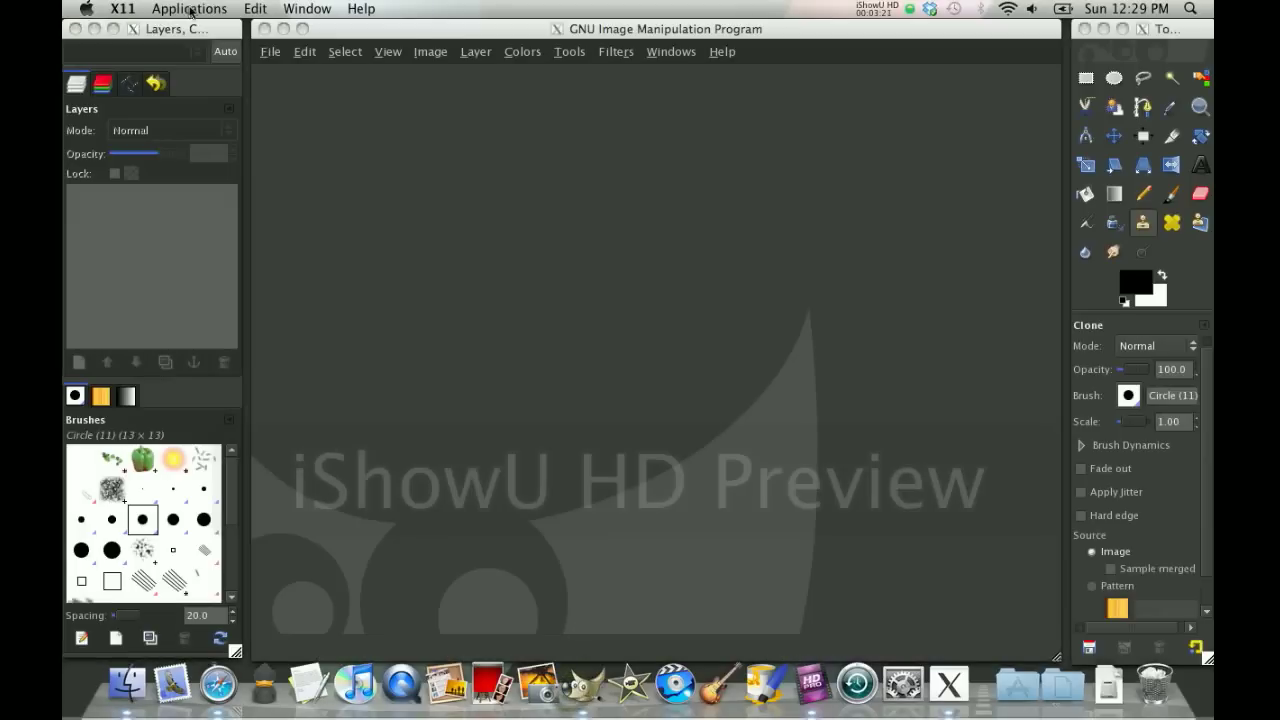
pyautogui.moveTo(1120, 318)
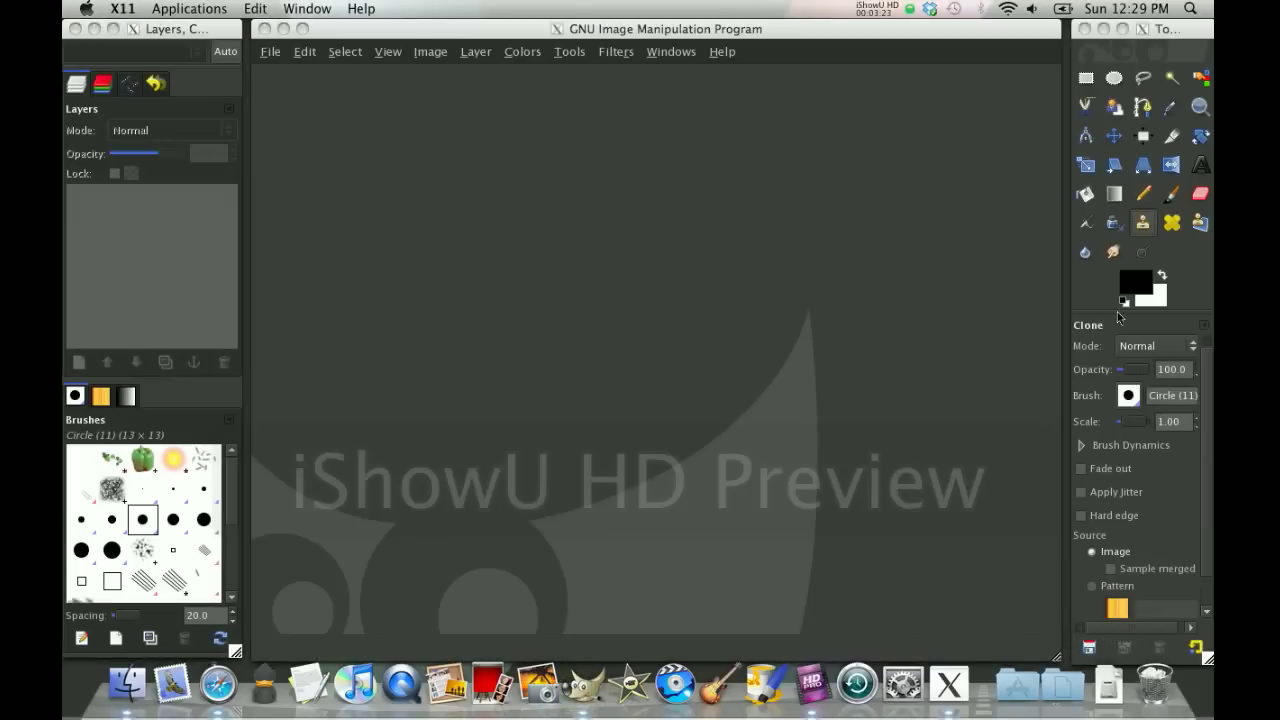
pyautogui.moveTo(872, 27)
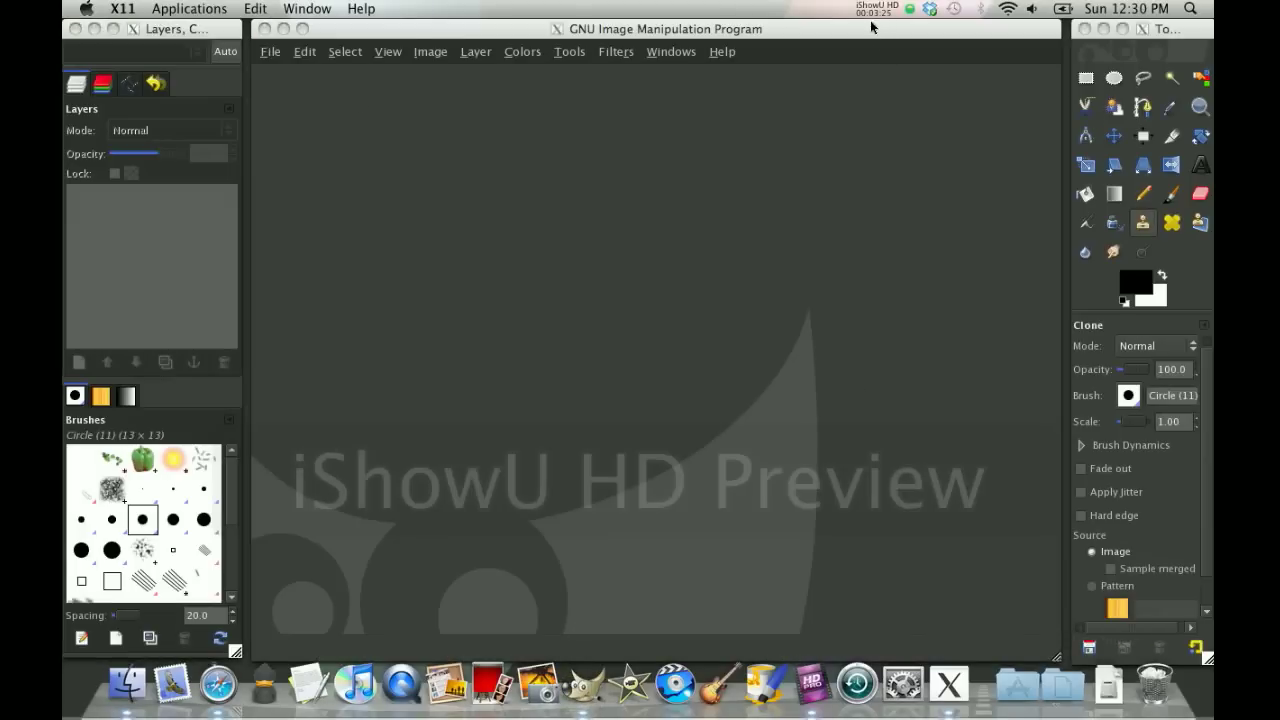
# Step: Restore the Layers dock, image window and toolbox from the top menu bar
pyautogui.click(877, 8)
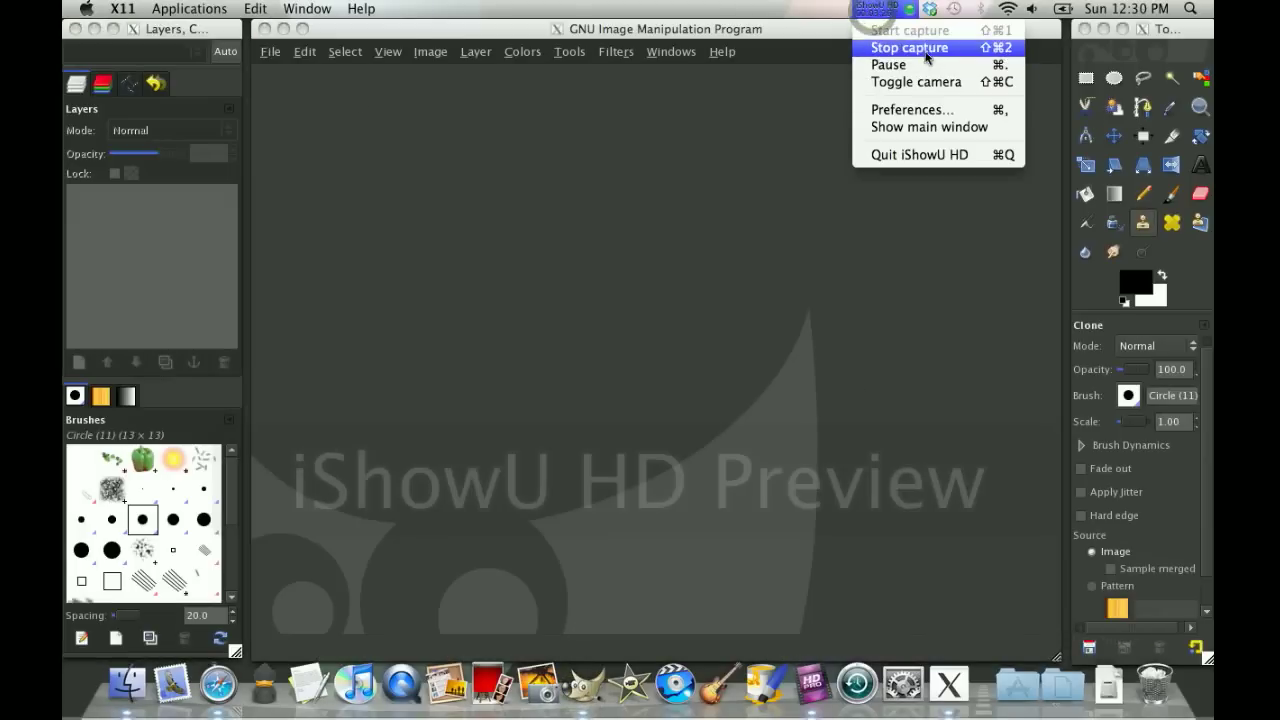